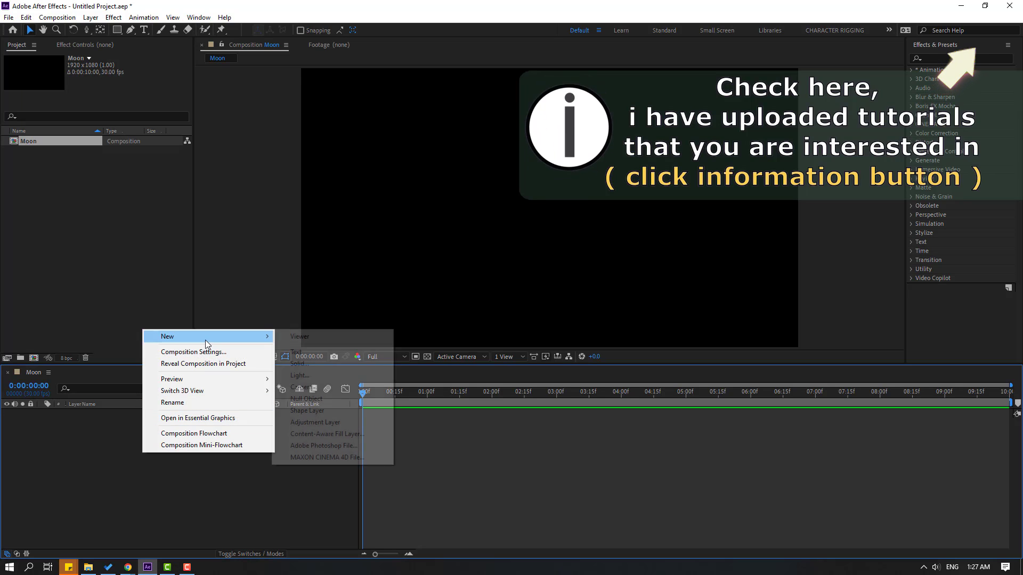
Create a solid named E3D in the Moon comp and apply the Element effect to it
click(298, 363)
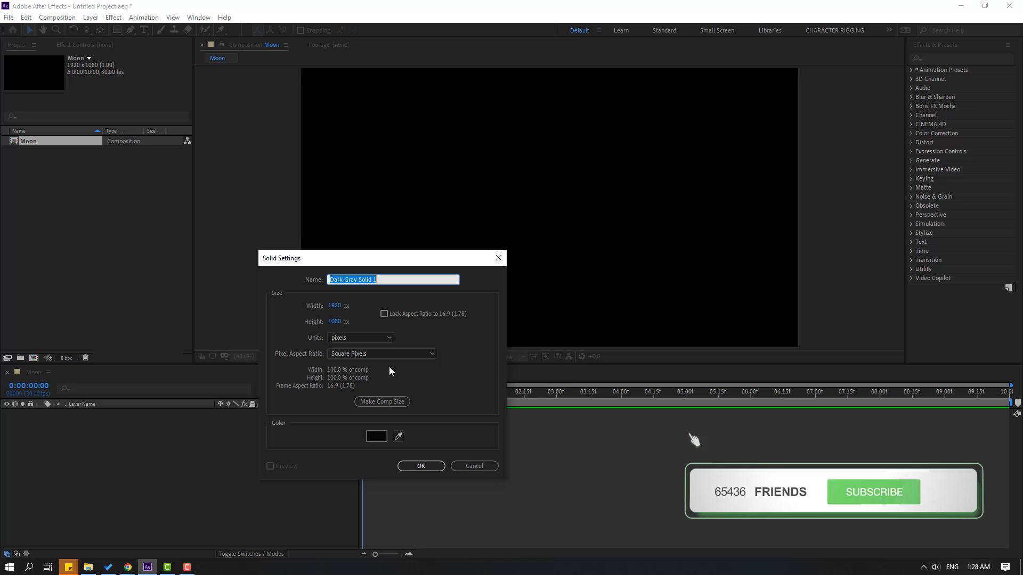
text(E3D)
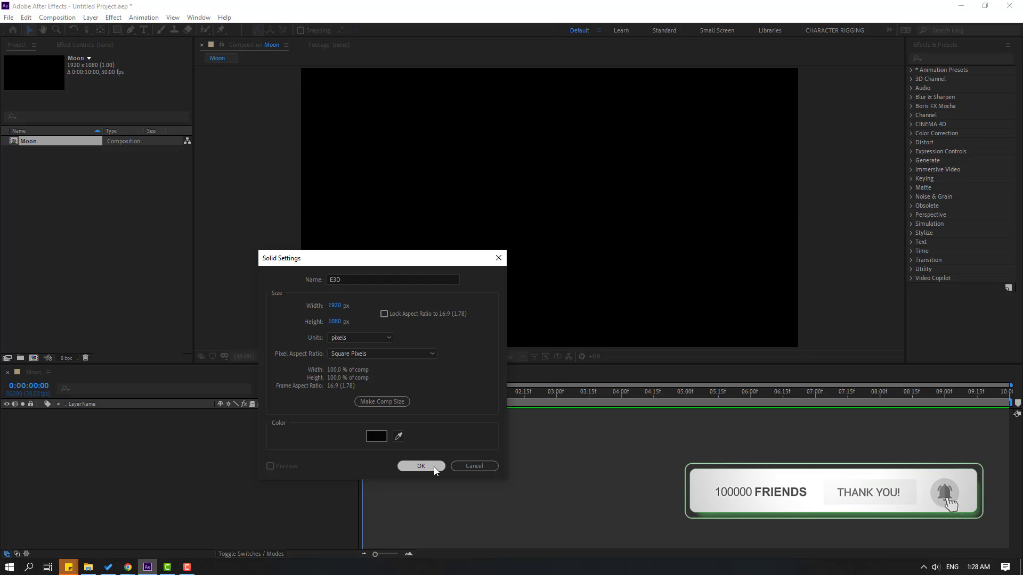
click(421, 466)
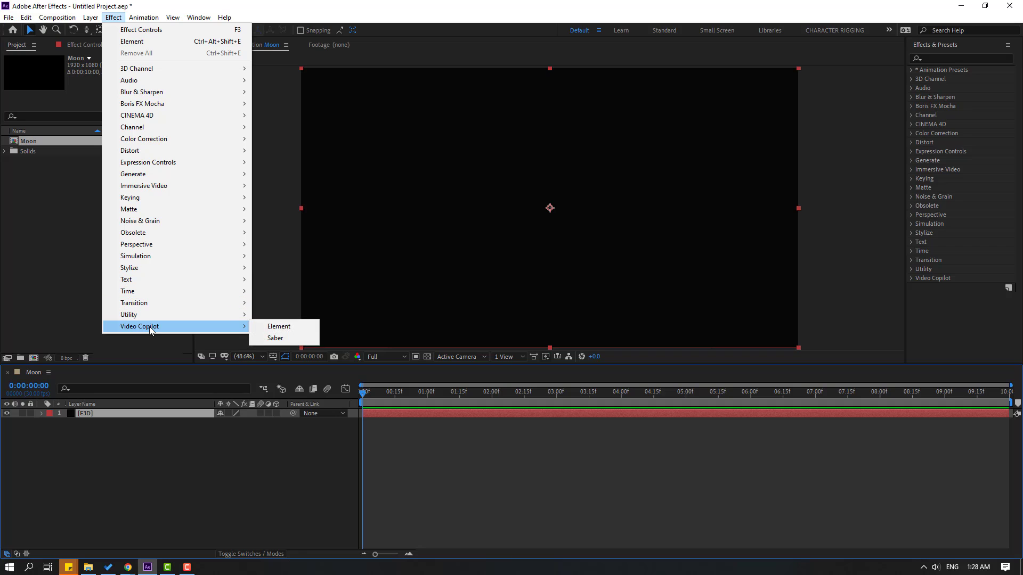
click(277, 326)
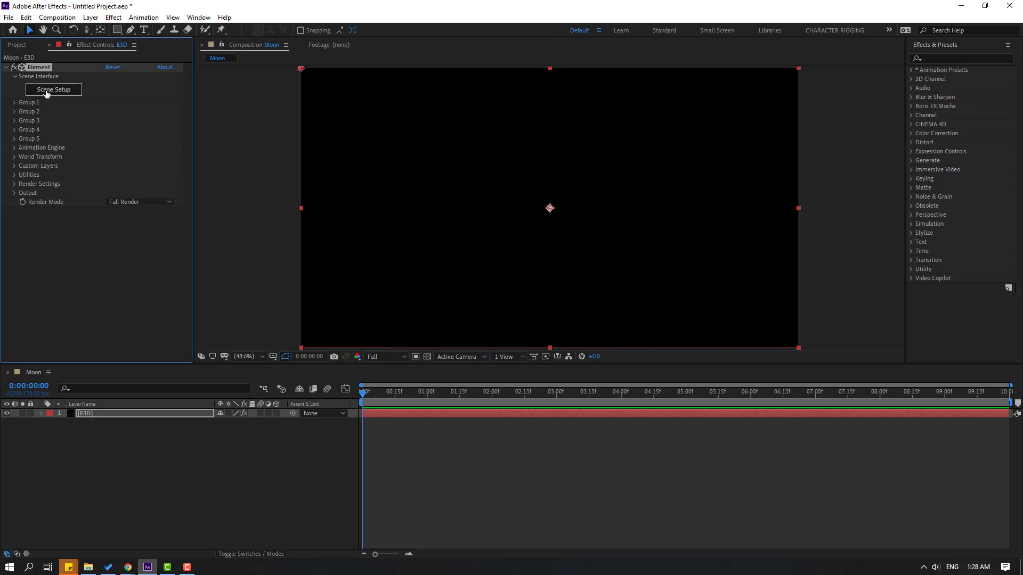
In Scene Setup, add a sphere model and scale it up to 225.5%
click(54, 89)
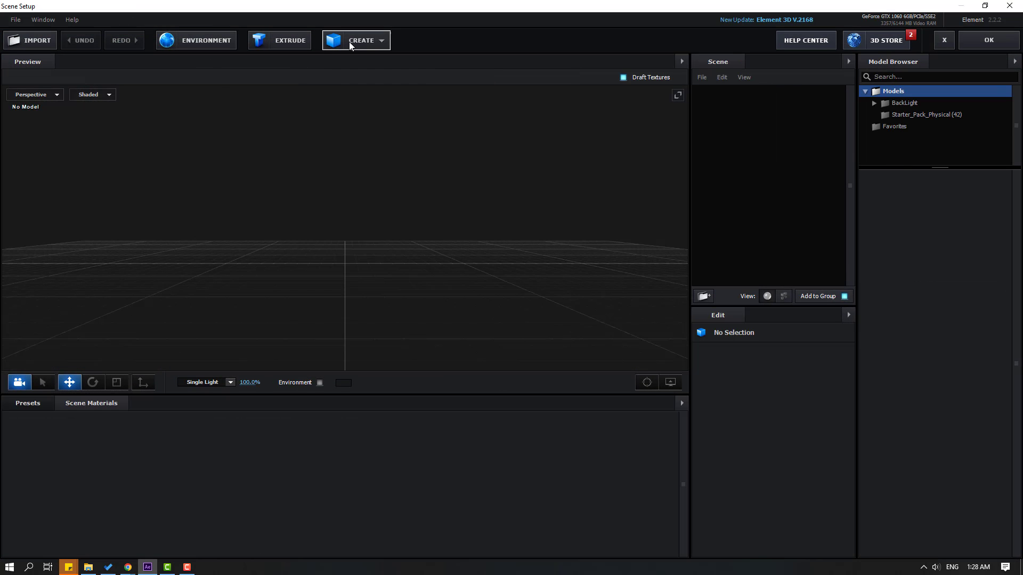
click(361, 39)
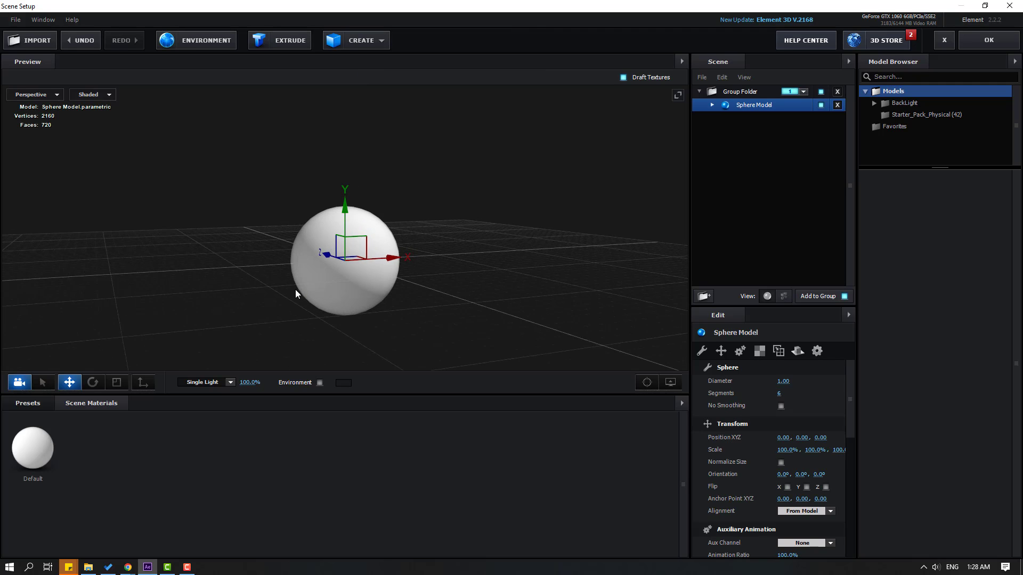
click(116, 382)
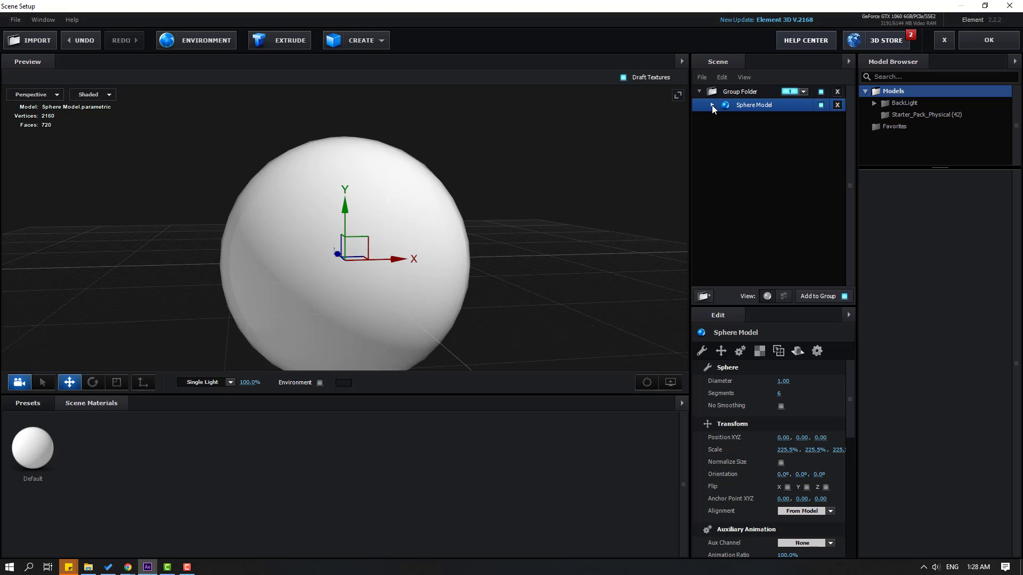
Load Moon_001_COLOR as the diffuse texture of the sphere's Default material
click(713, 106)
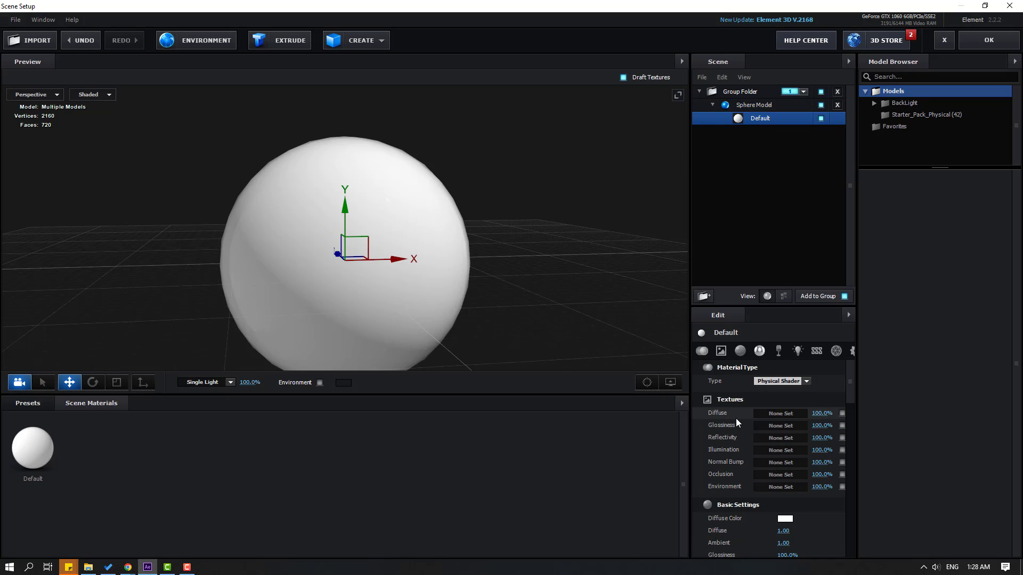
mouse_move(712, 418)
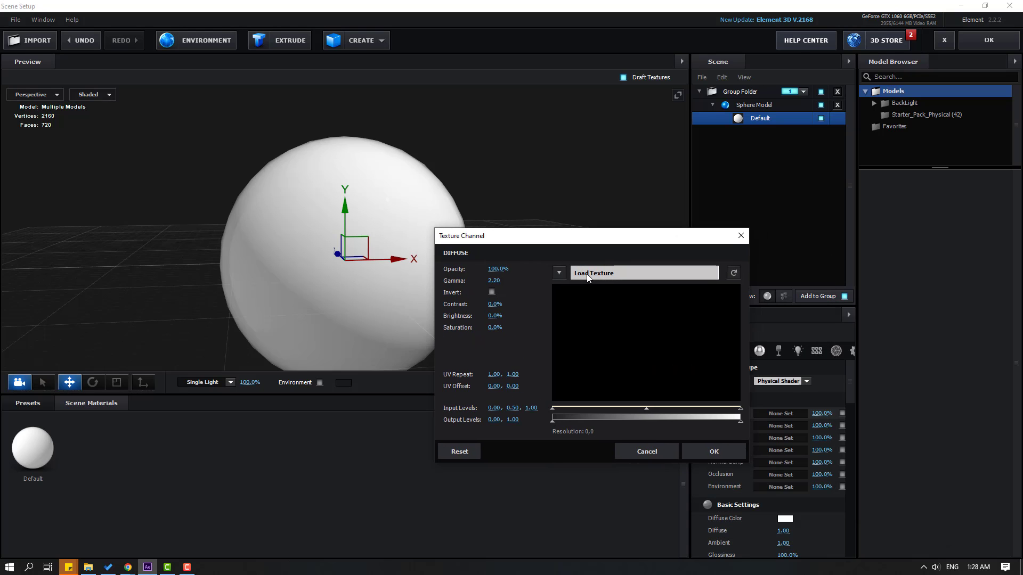
click(644, 272)
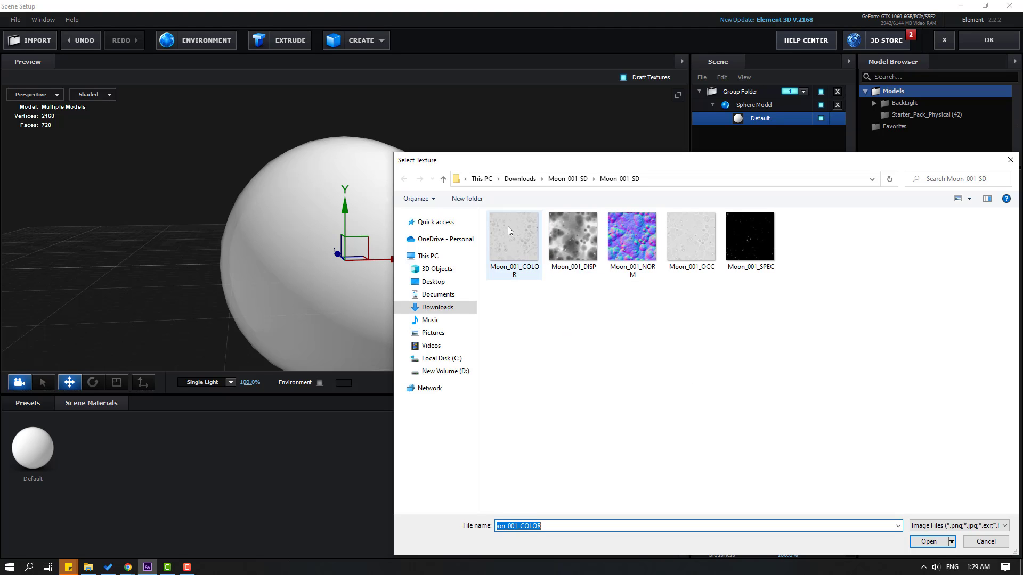
click(513, 234)
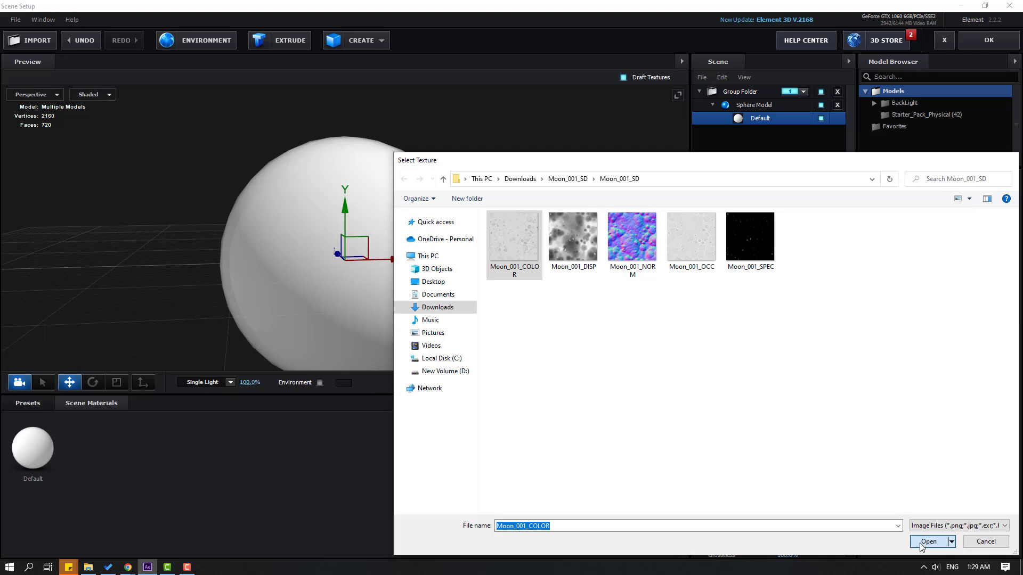
click(929, 541)
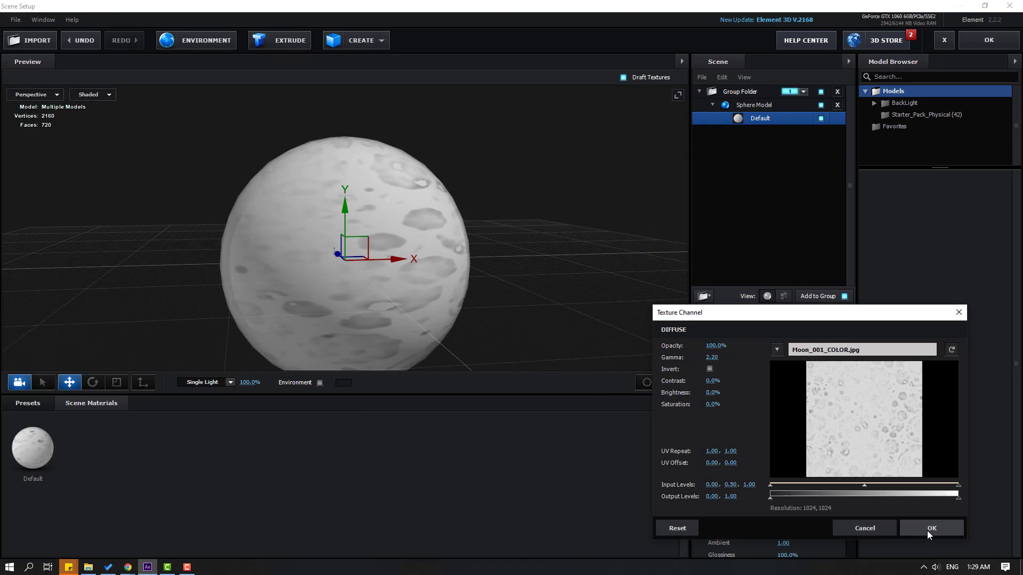
click(931, 527)
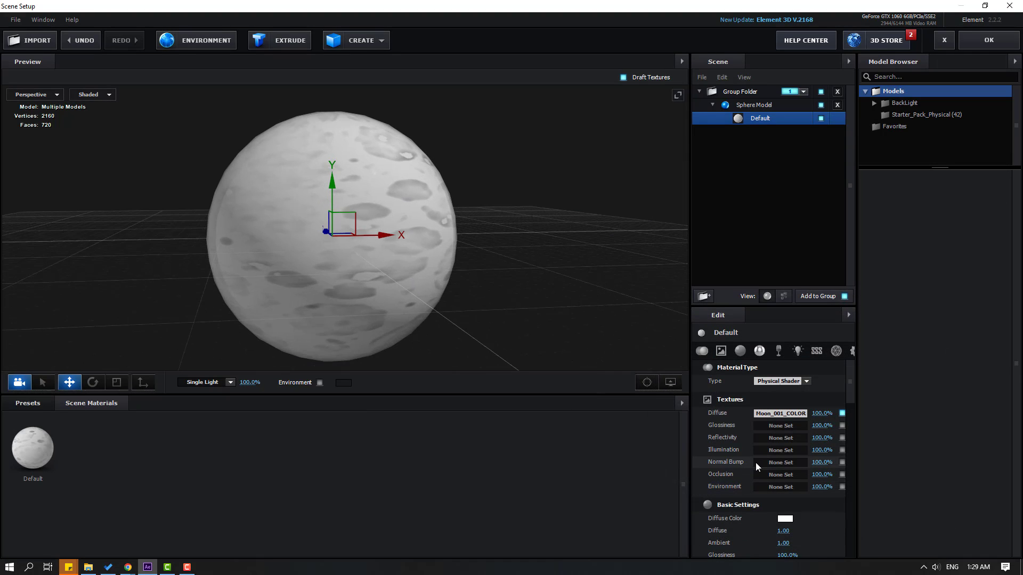
Load Moon_001_NORM as the sphere material's normal bump texture
click(780, 461)
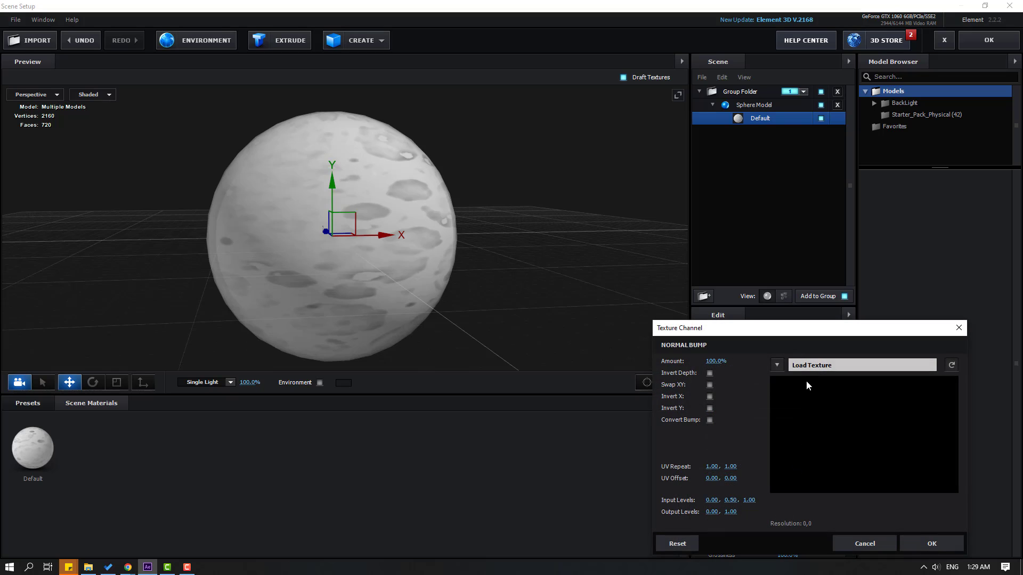
click(860, 364)
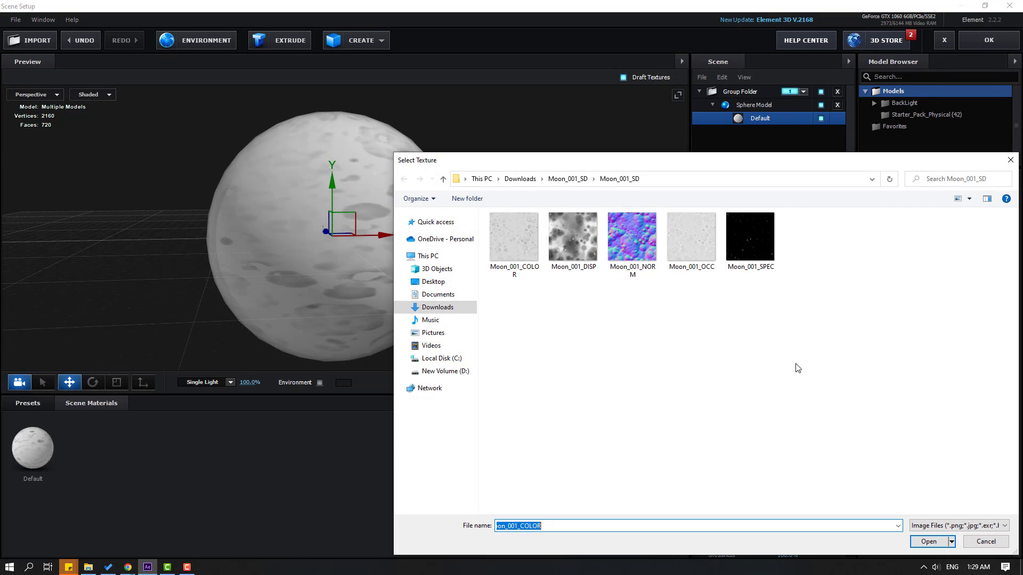
mouse_move(632, 242)
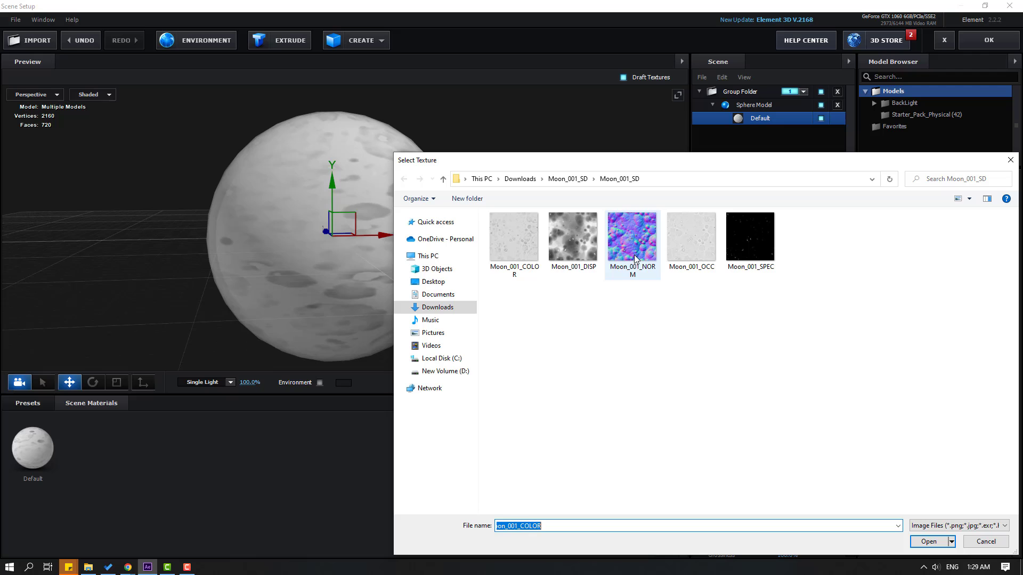
click(928, 541)
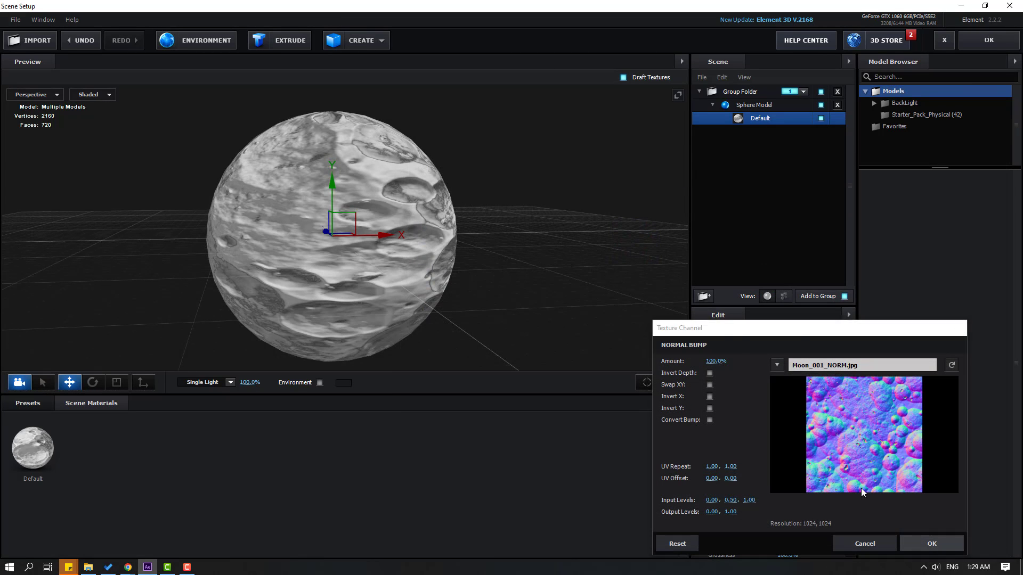
click(931, 543)
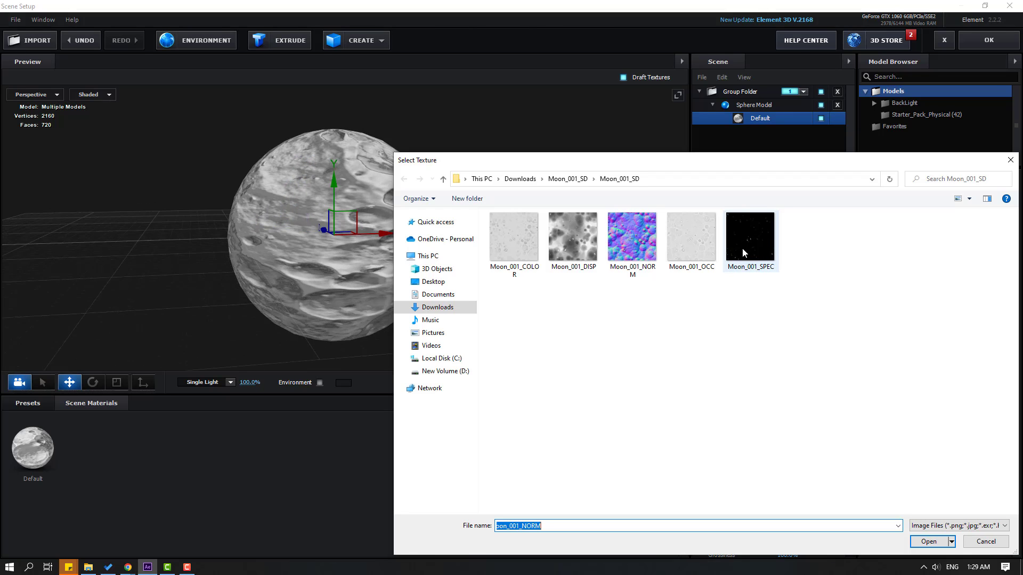
Load Moon_001_SPEC as the glossiness map, then select the sphere model
click(749, 235)
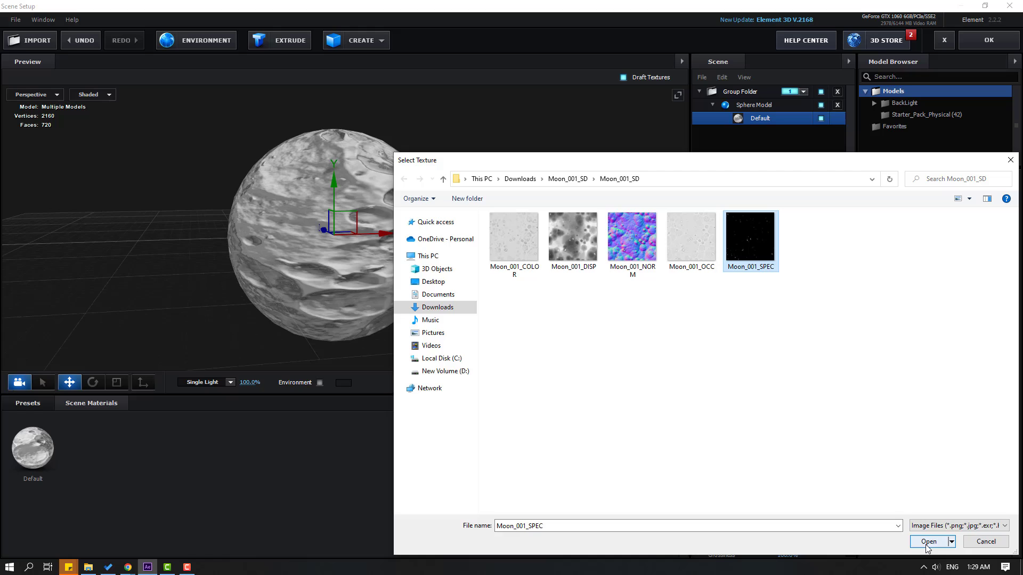
click(929, 541)
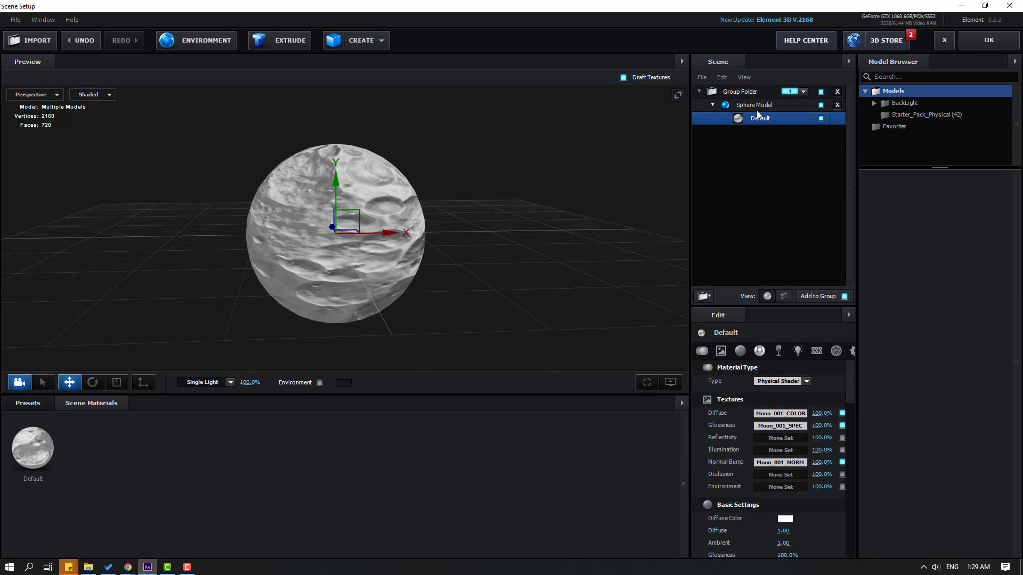
click(753, 105)
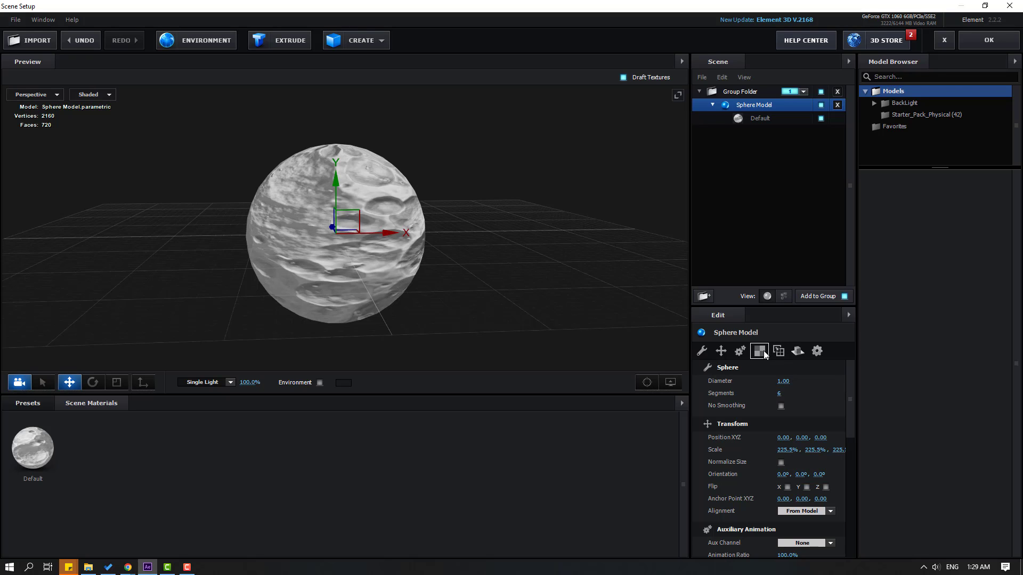
Set the sphere's UV texture mapping to Sphere with the crater texture tiled around it
click(758, 351)
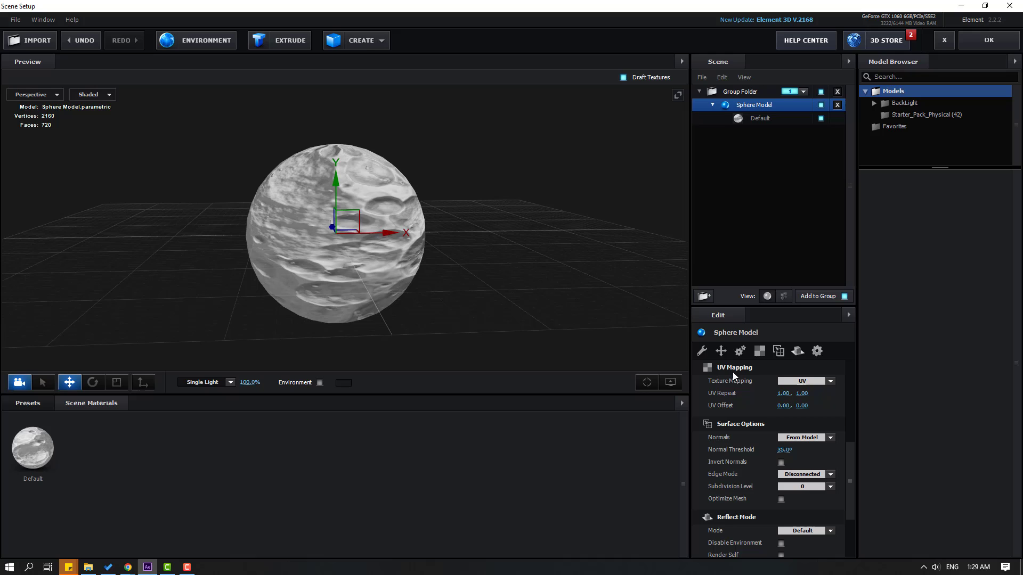
mouse_move(756, 390)
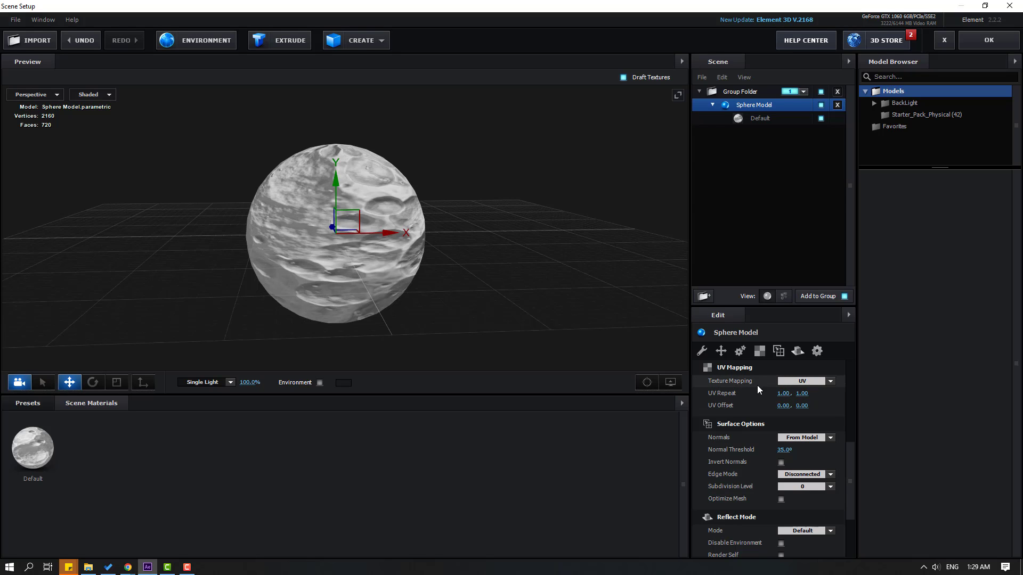
click(828, 381)
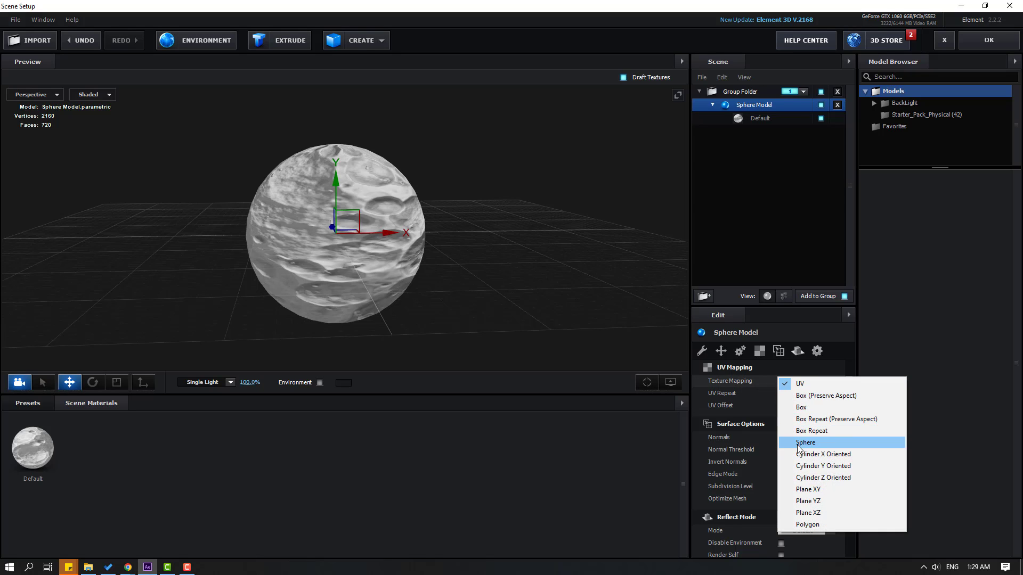
click(805, 442)
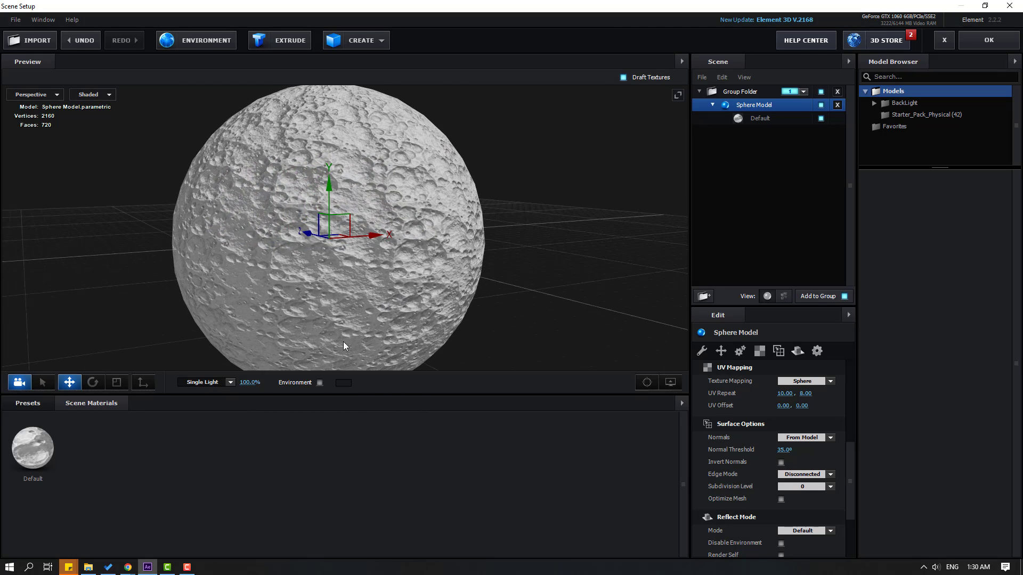
Bring up the preview's View Options popup
click(670, 382)
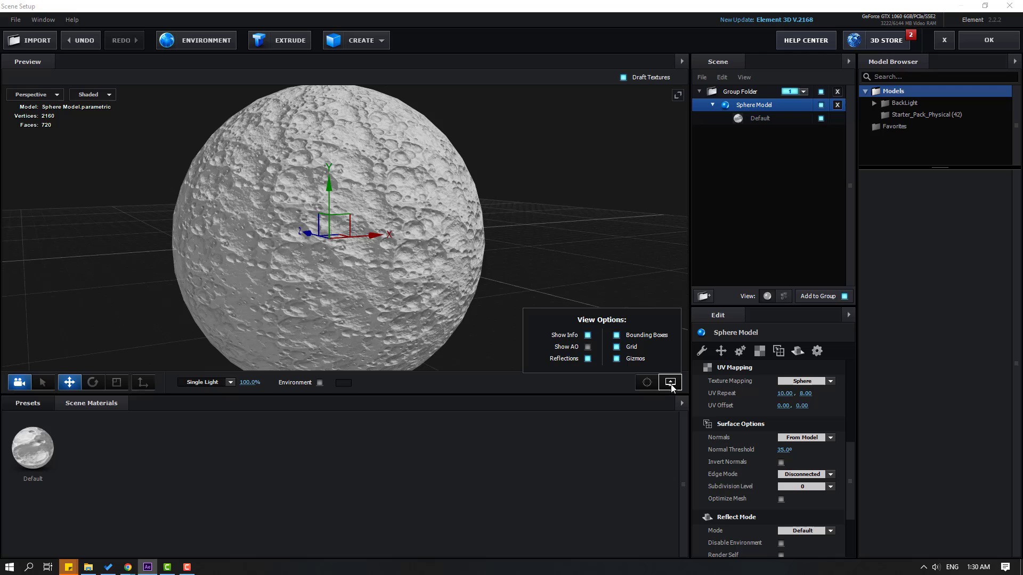
mouse_move(574, 353)
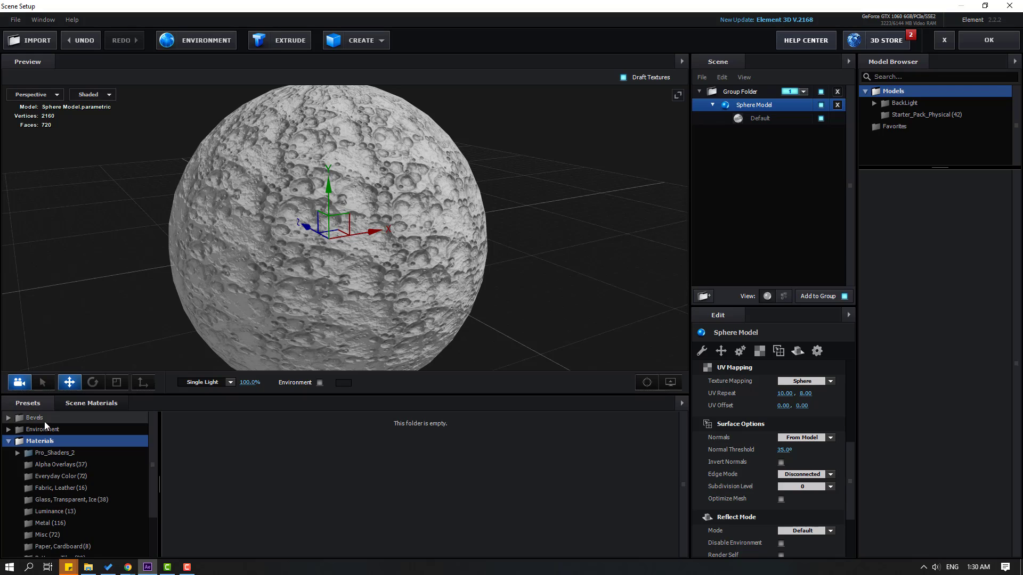
Browse Presets > Environment > BackLight_Environments > BackLight_2K and scan its thumbnails
click(43, 429)
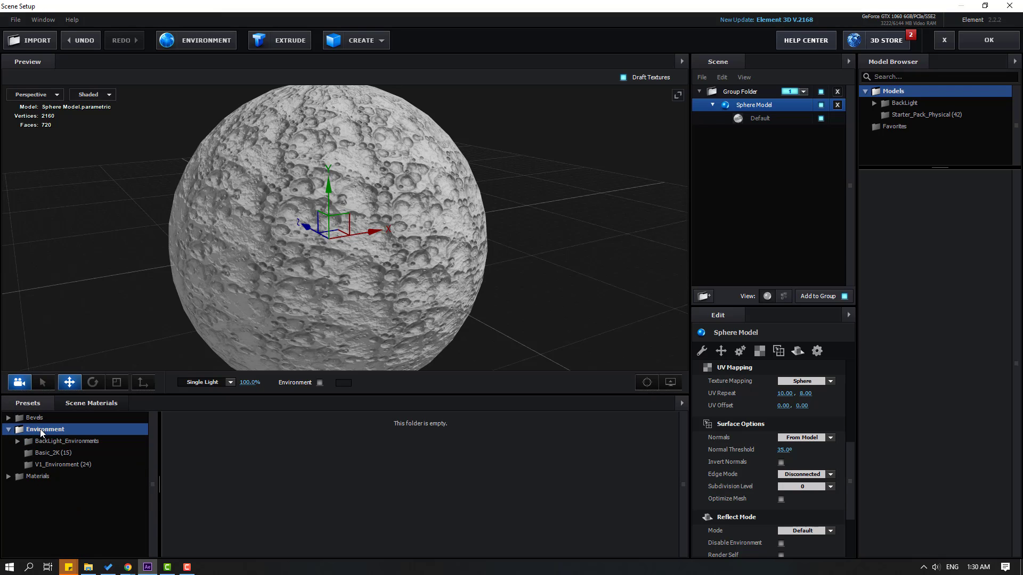
click(67, 441)
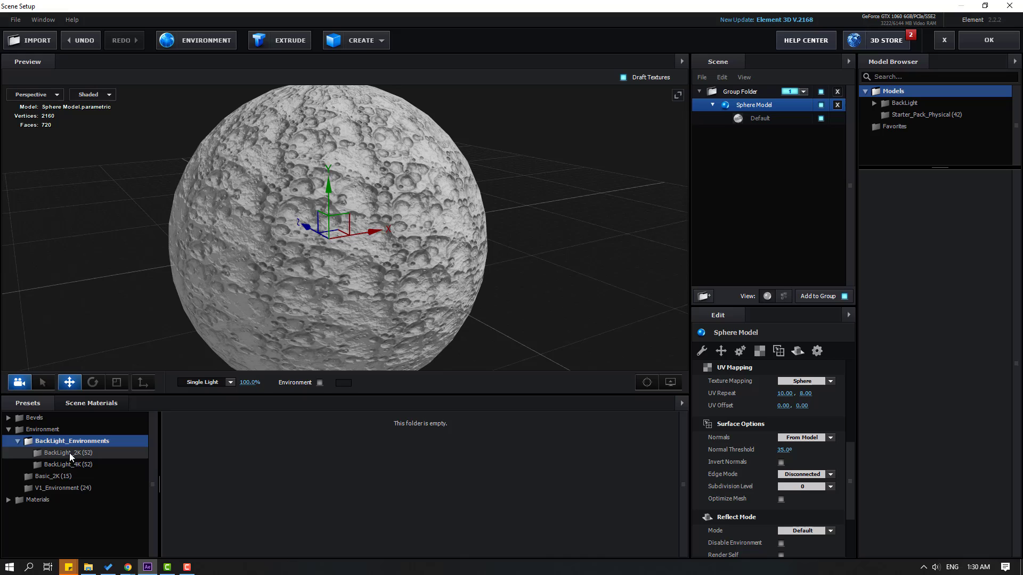
click(66, 453)
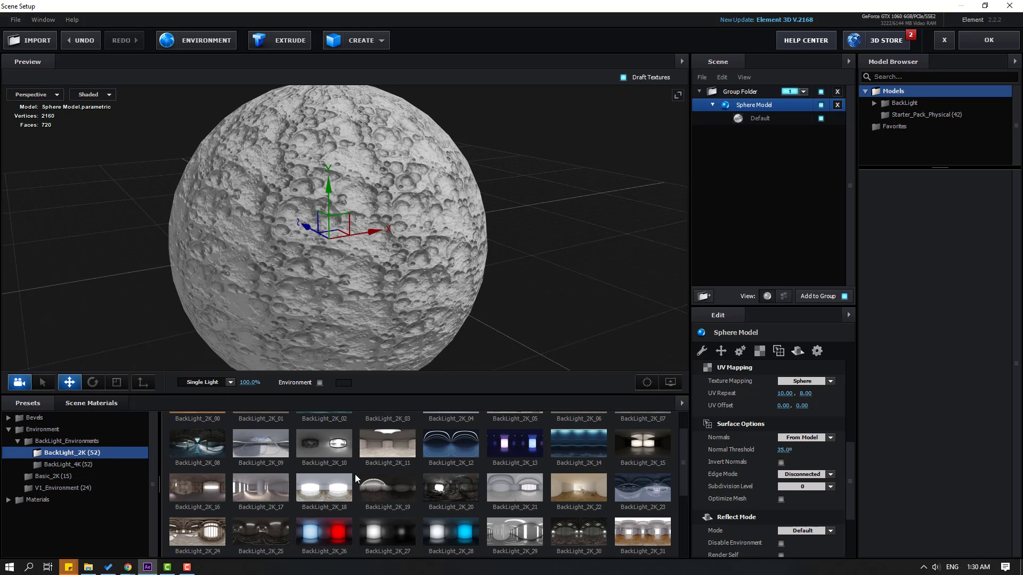
scroll(down, 3)
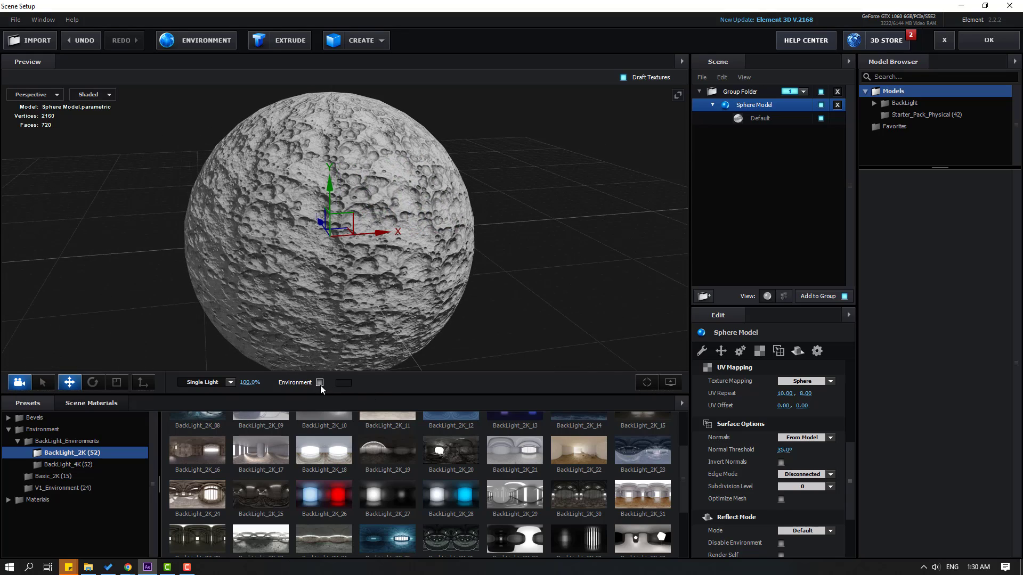
Enable the environment, switch lighting to SSS, and send the scene back to the comp
click(319, 382)
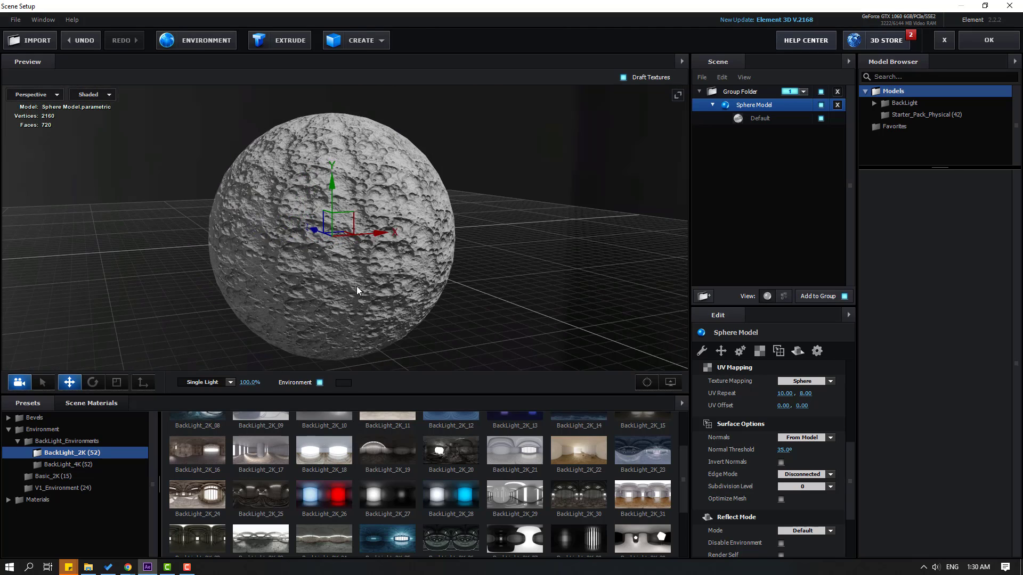
click(206, 382)
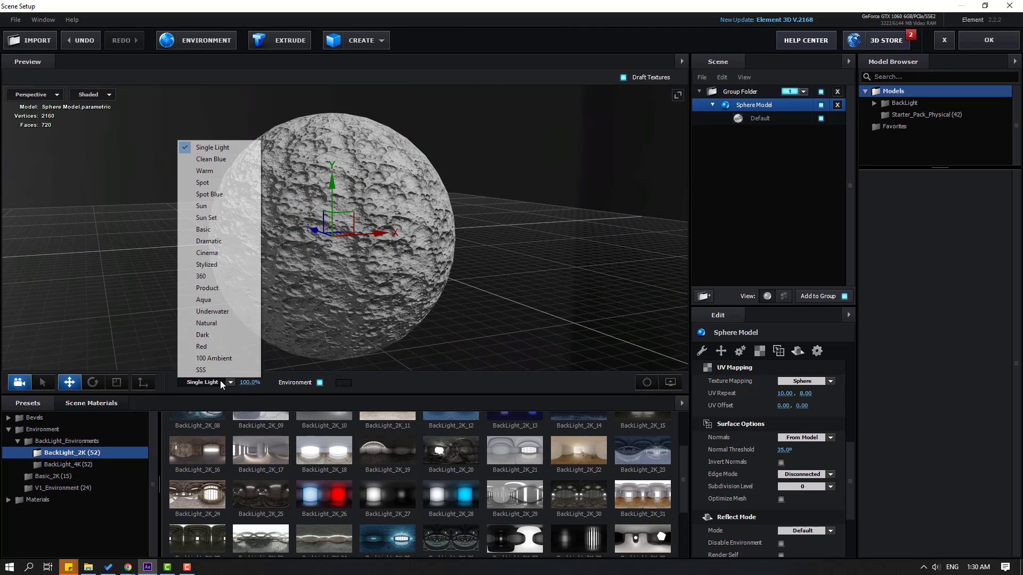
click(201, 370)
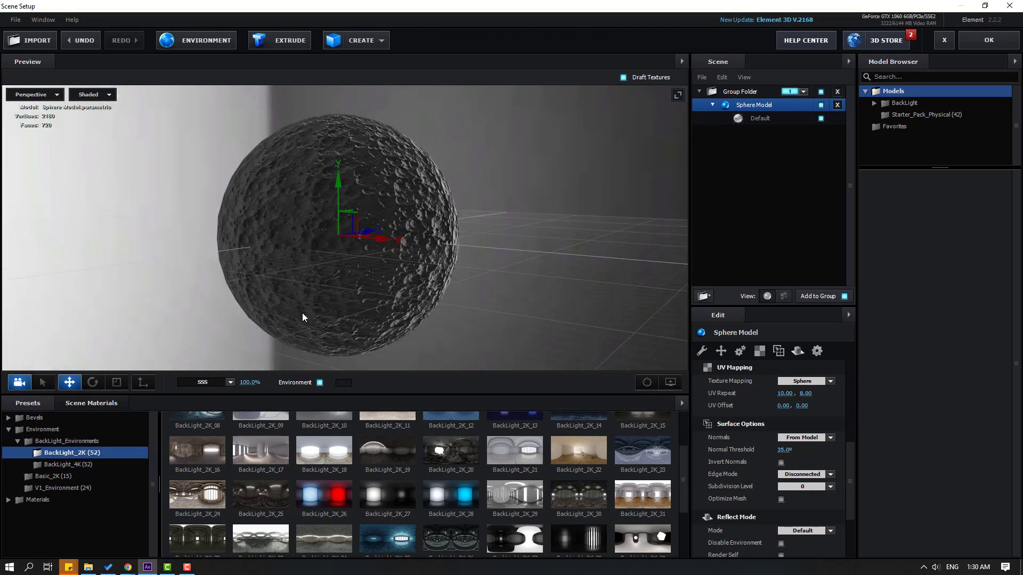
click(988, 40)
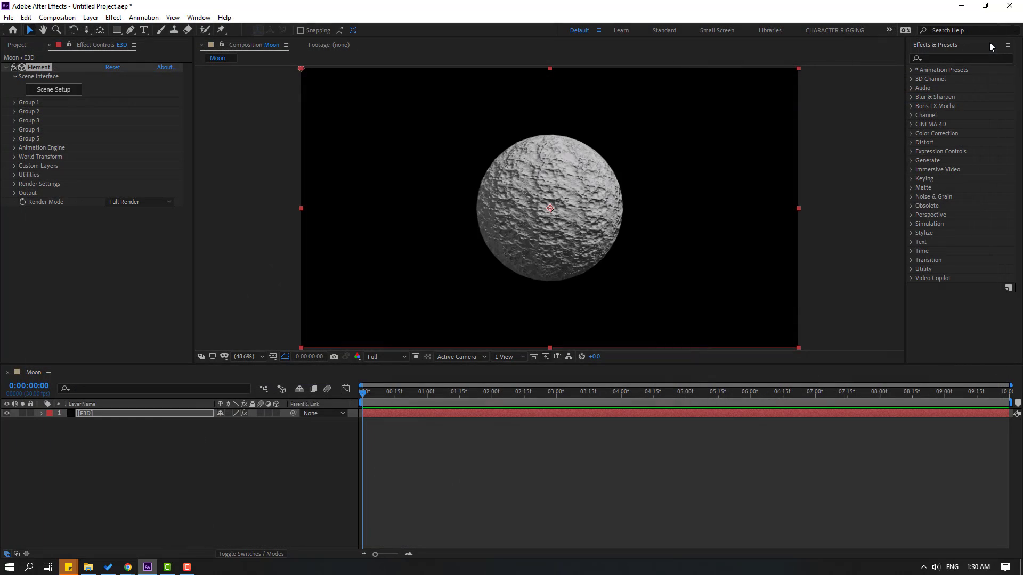
click(120, 483)
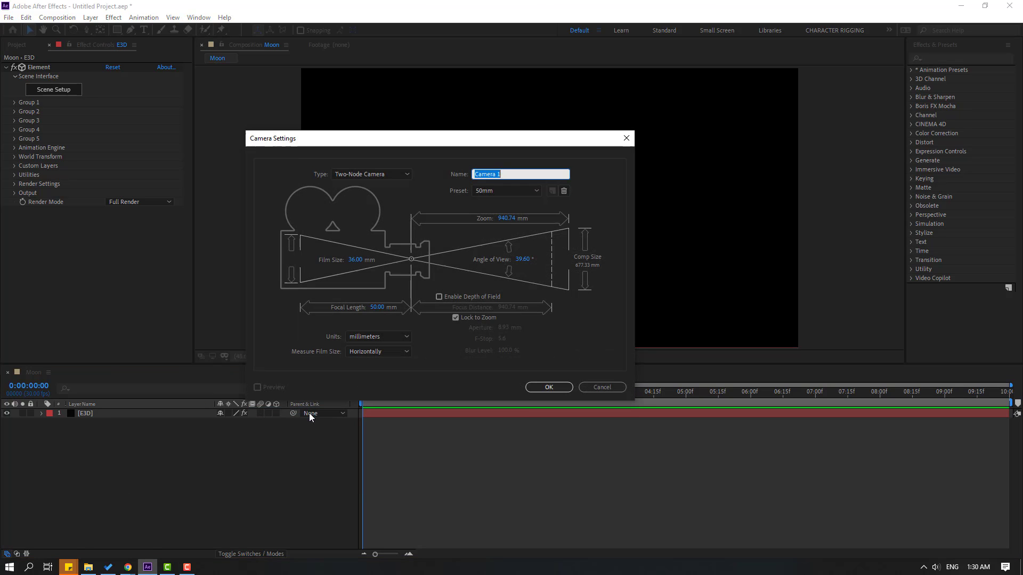
Add Camera 1 and dolly it in until the cratered surface fills the frame
click(547, 387)
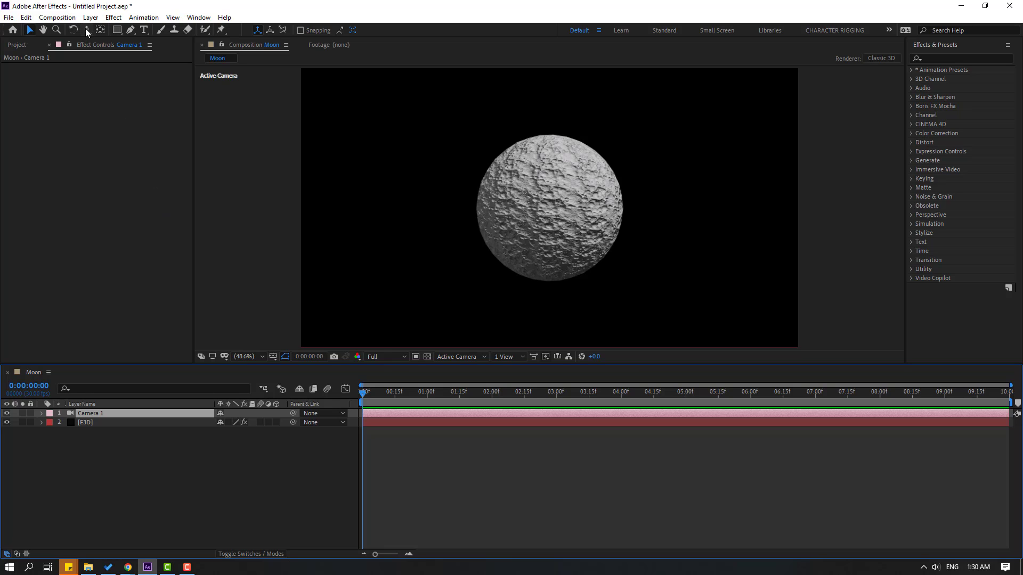
click(86, 30)
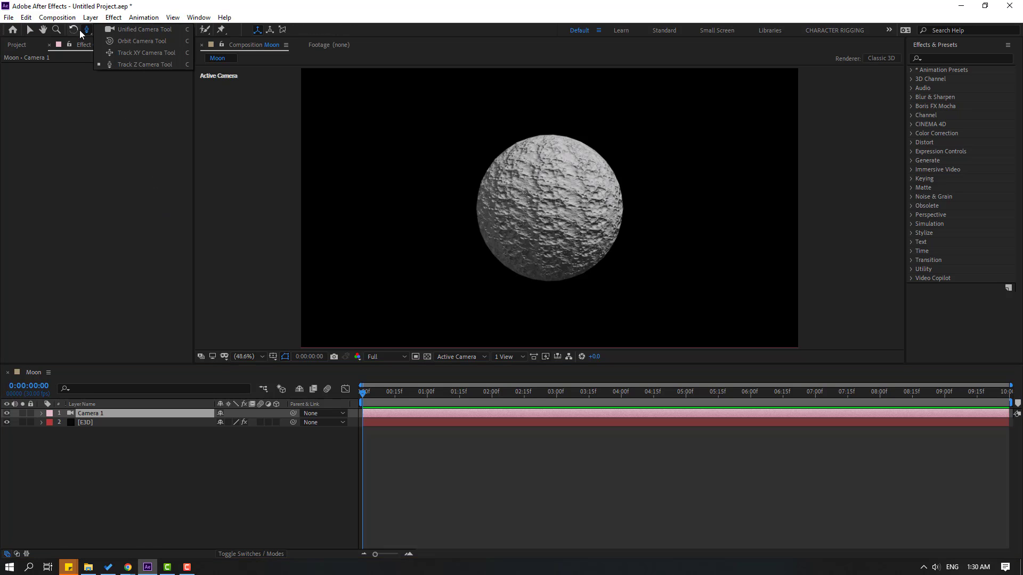
mouse_move(142, 53)
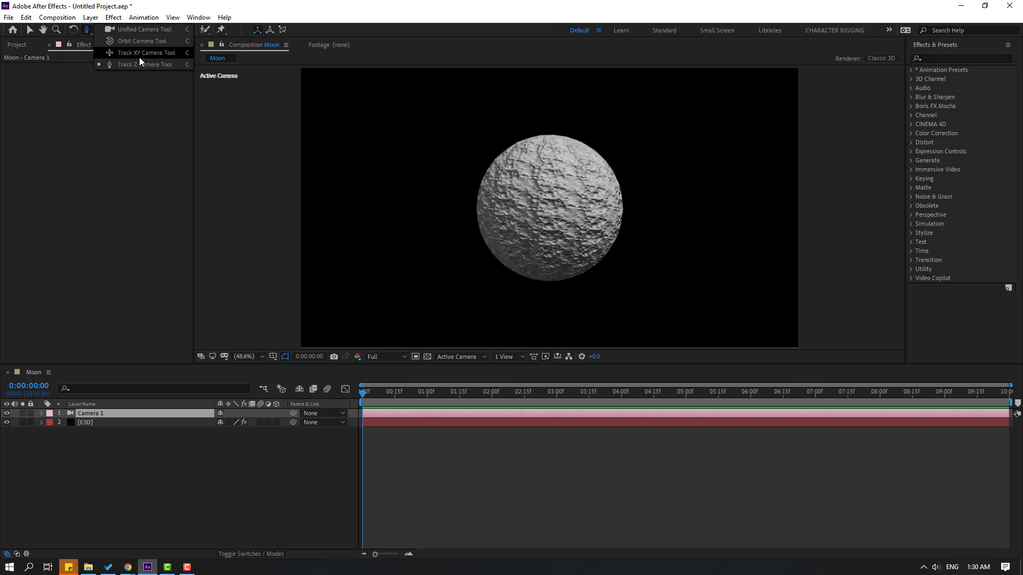
mouse_move(129, 49)
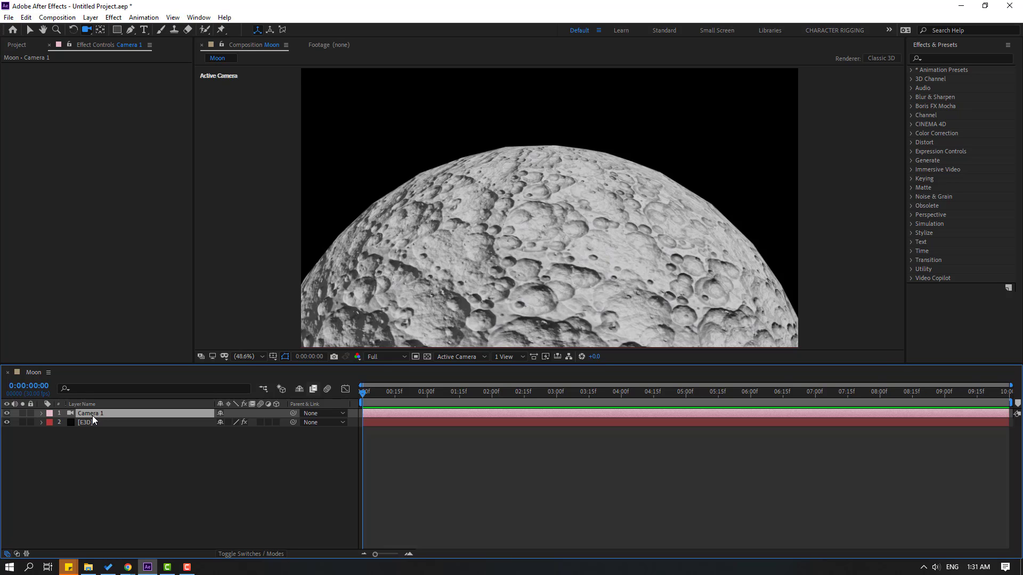
right_click(91, 413)
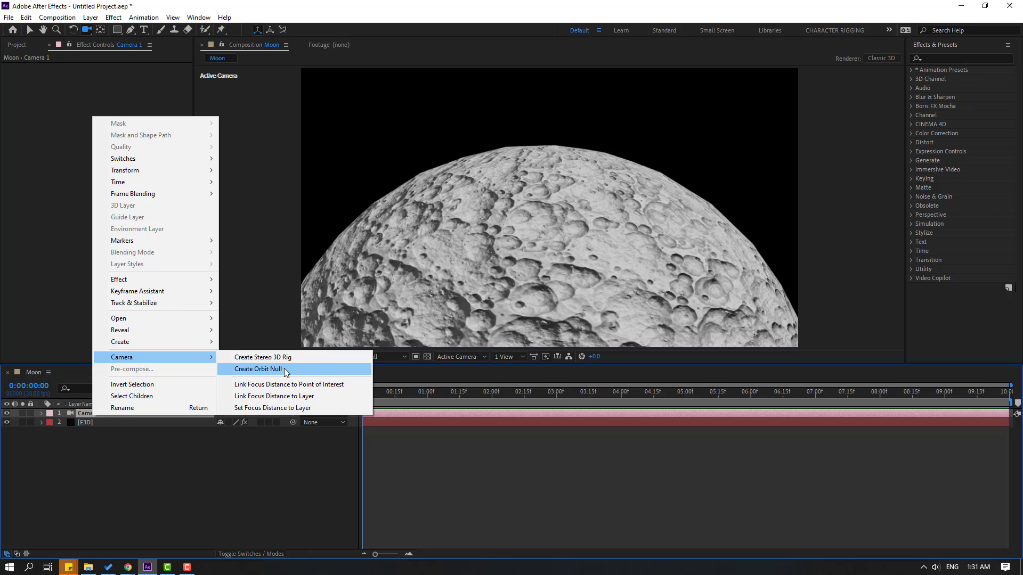
Create a Camera 1 Orbit Null and keyframe its X Rotation from 0° to 32° at 6 s
click(258, 369)
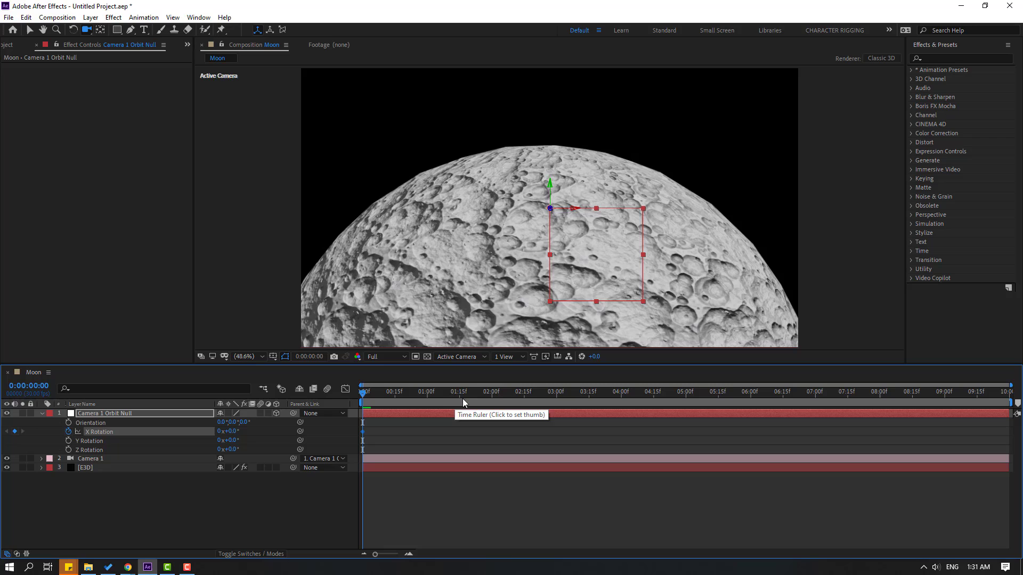
mouse_move(800, 399)
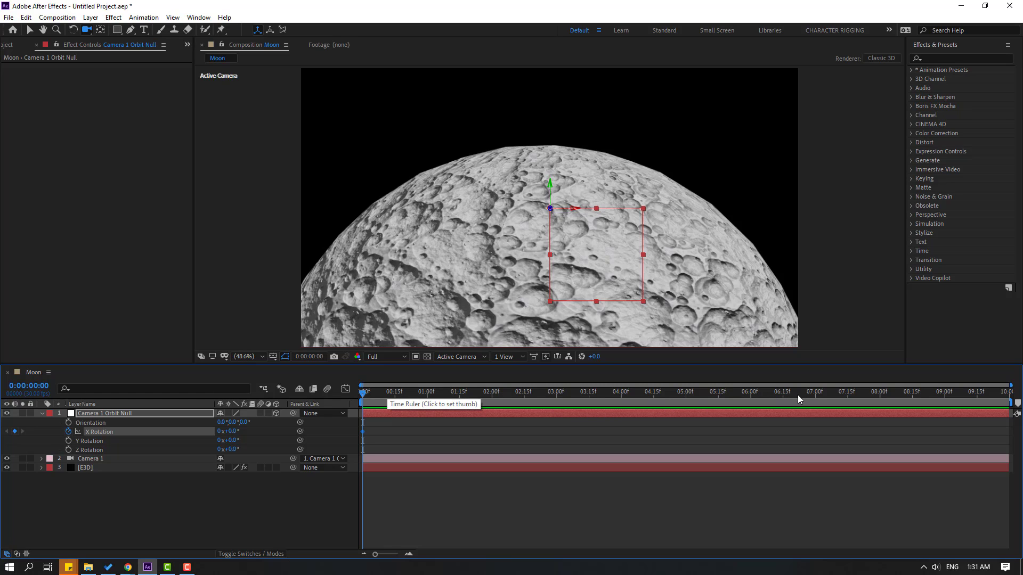
click(749, 391)
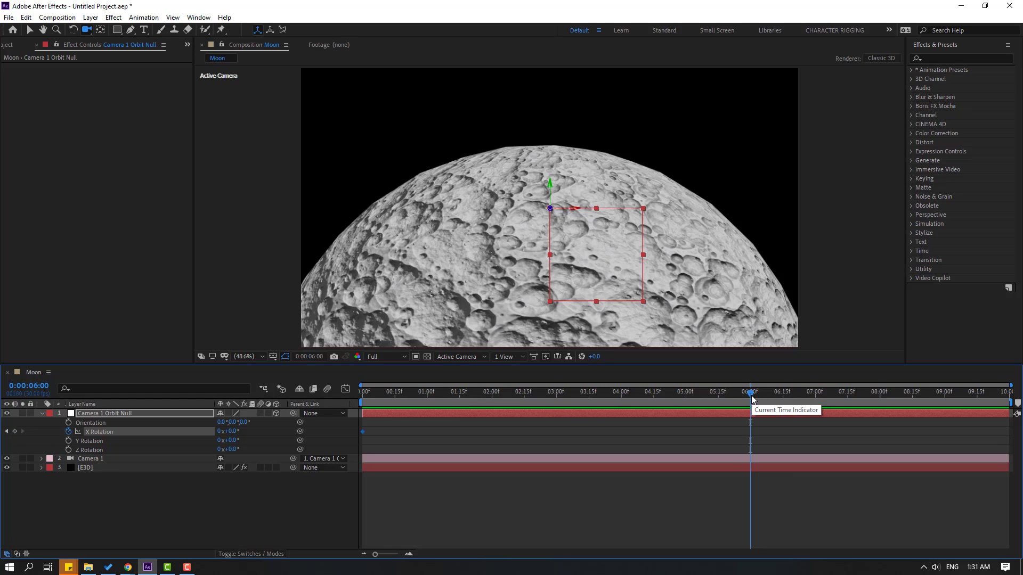
mouse_move(452, 443)
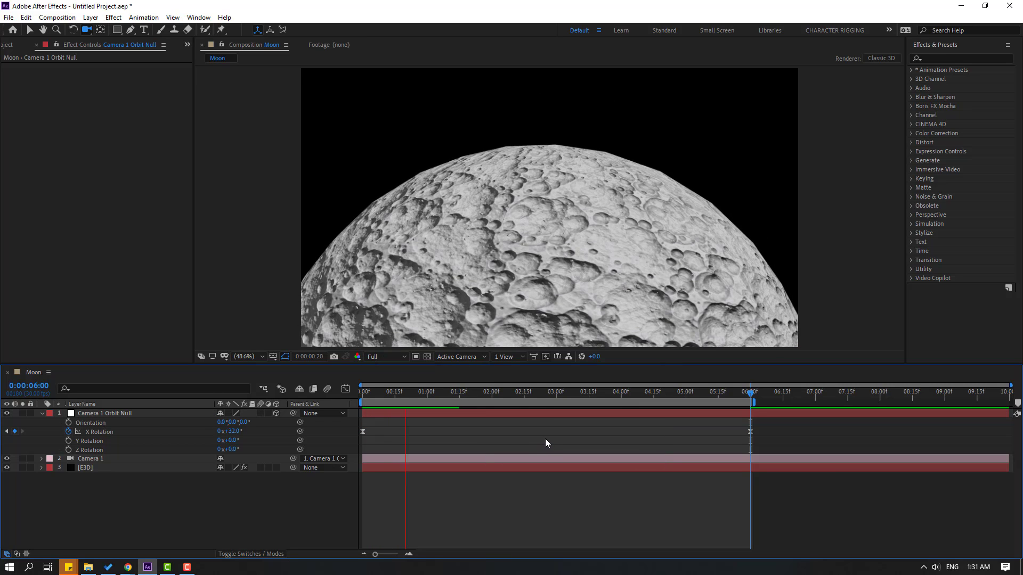
click(534, 391)
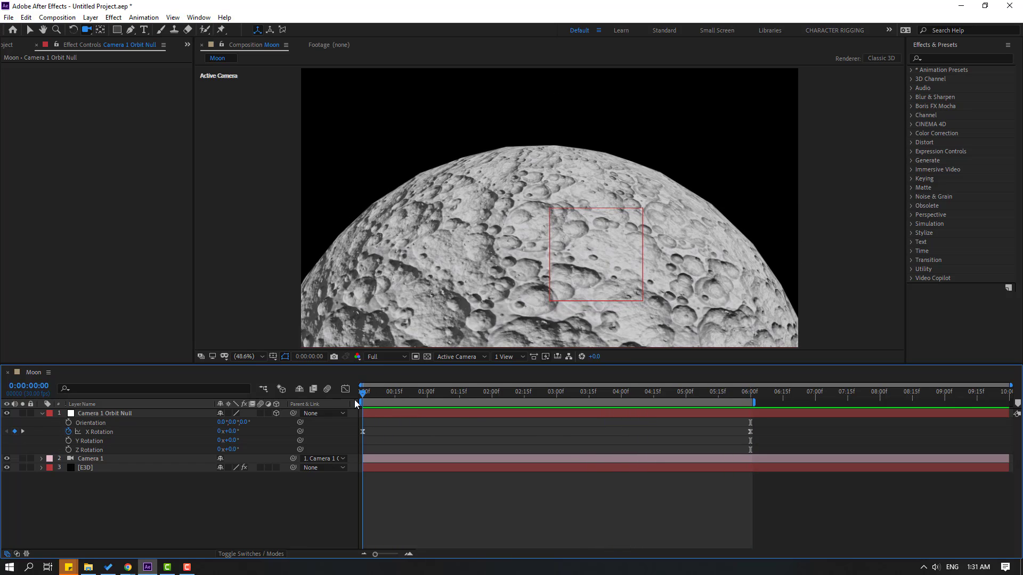
Keyframe the null's Y Rotation from 0° to 15° at 6 s and return the playhead to 0
click(100, 441)
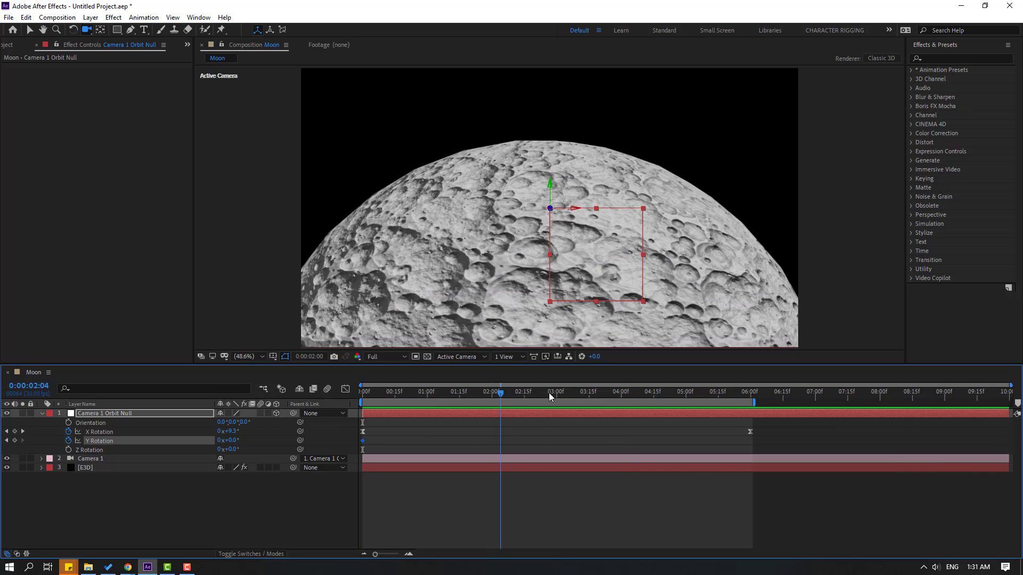
click(750, 391)
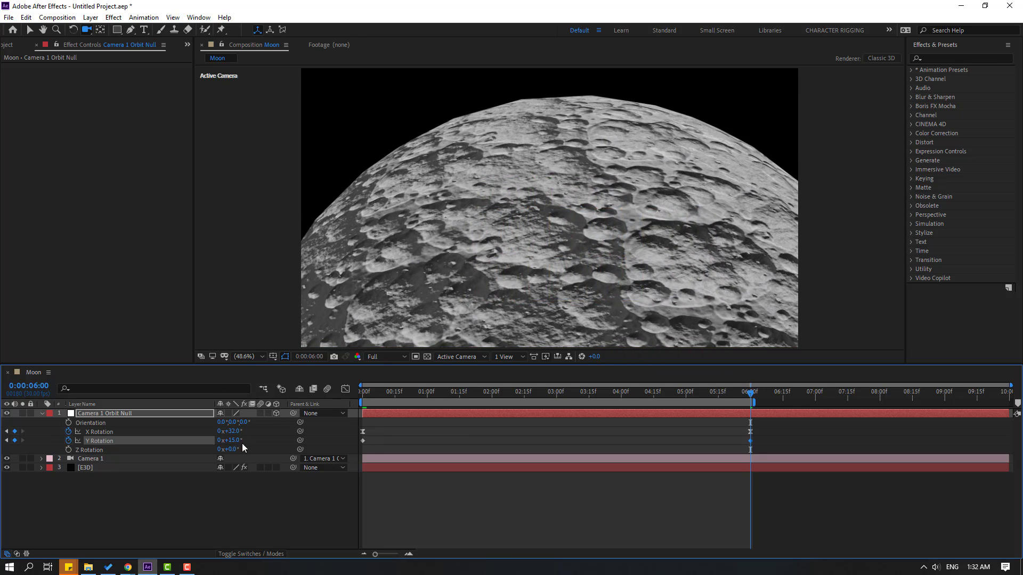
click(489, 391)
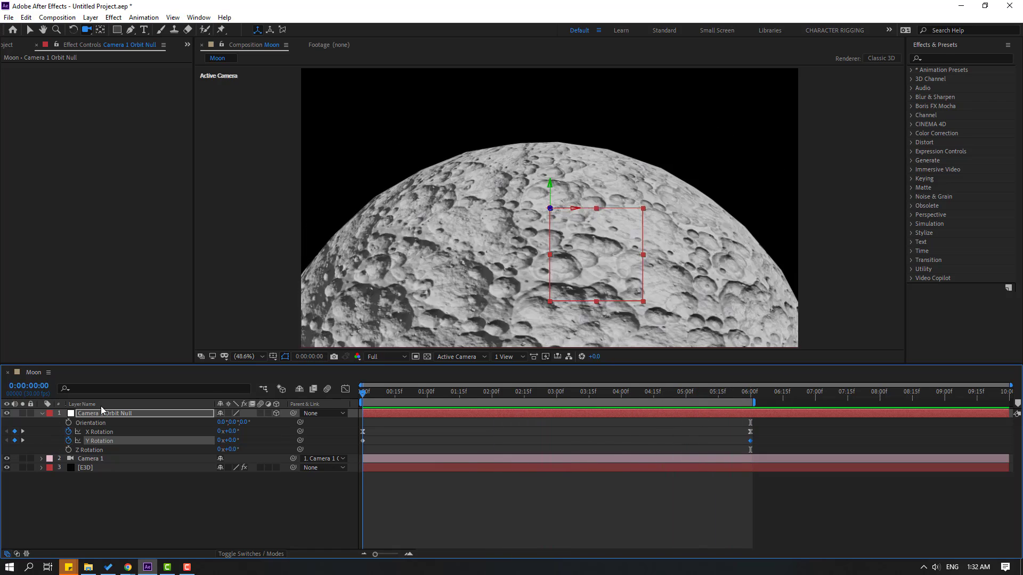
Show the physical environment in the background and rotate it to about -59° X, -11° Y
click(85, 467)
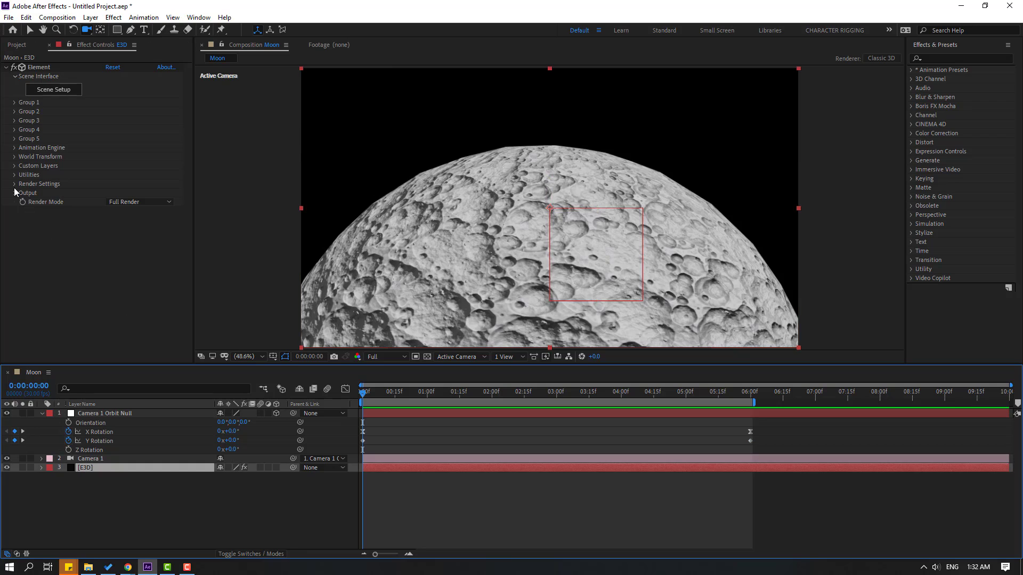
click(14, 183)
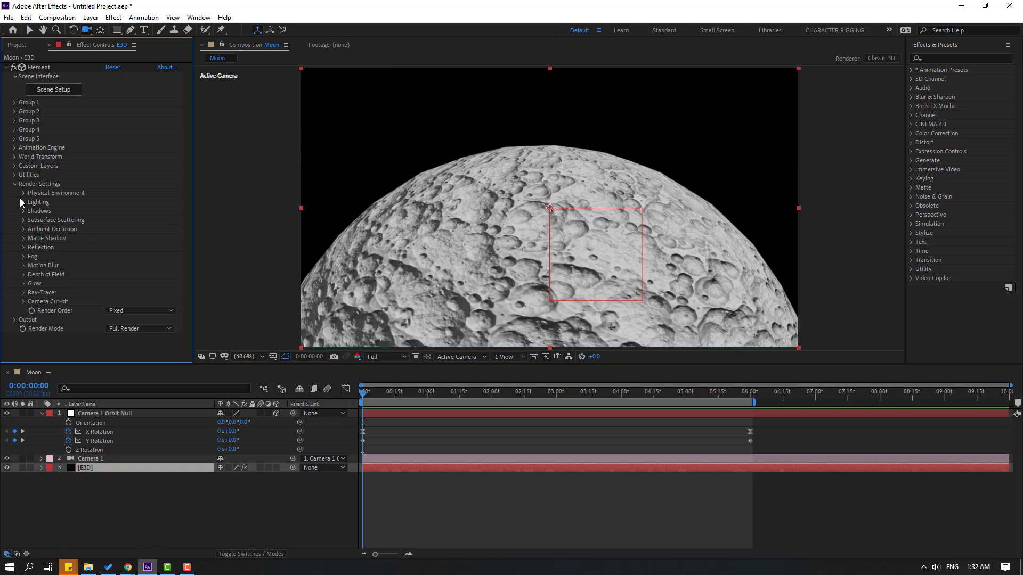
click(15, 193)
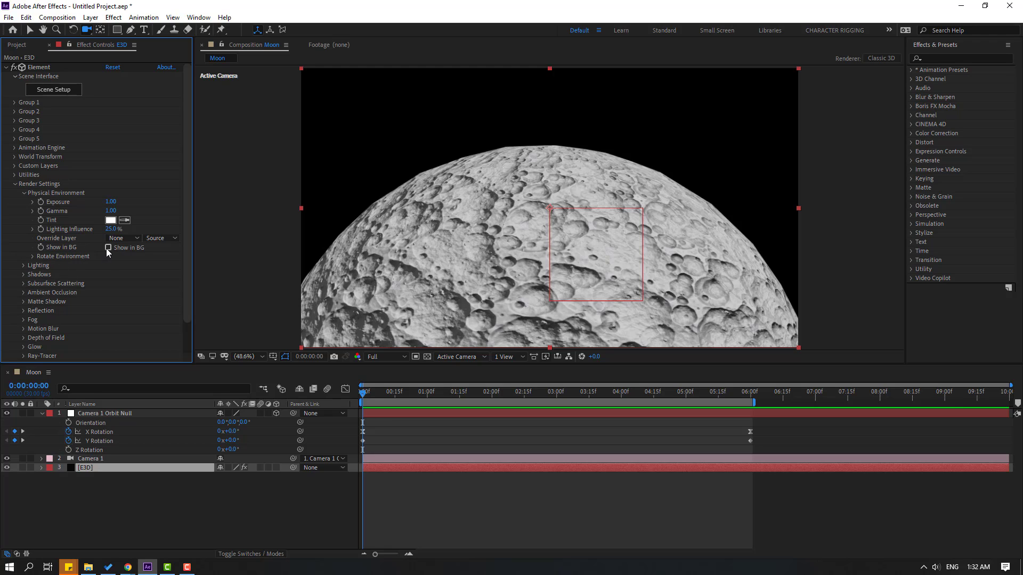
click(109, 247)
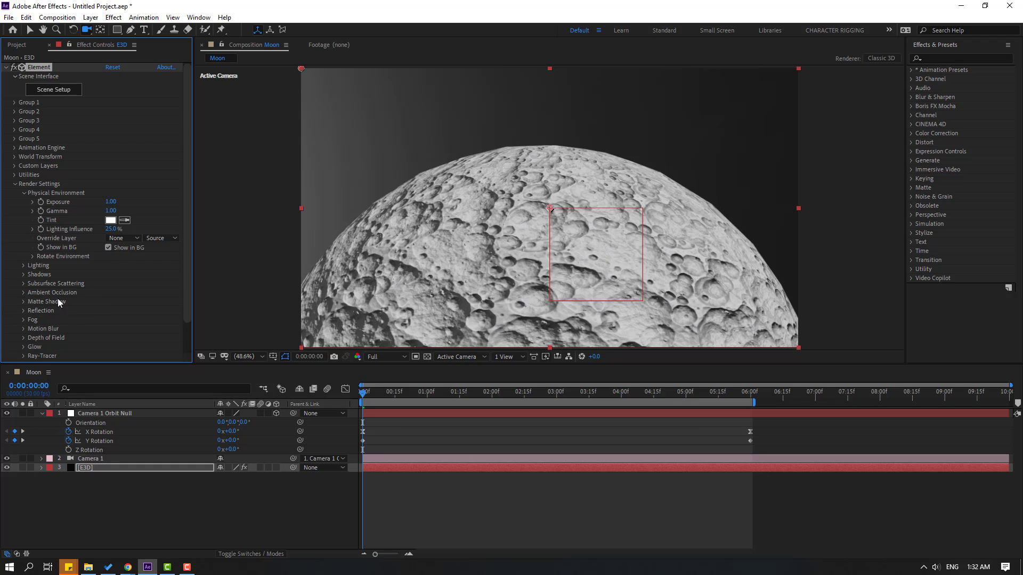
click(16, 256)
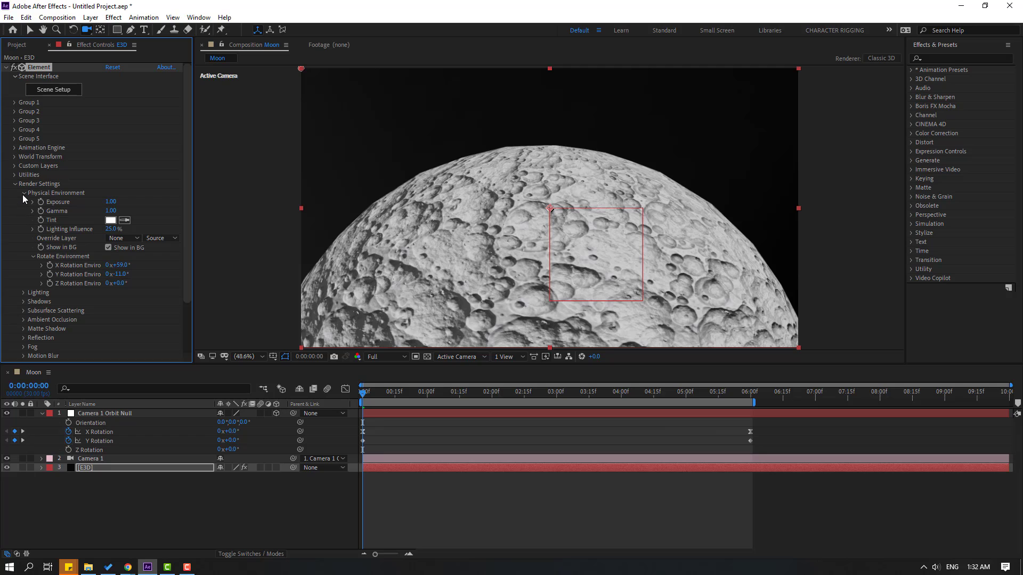
click(15, 193)
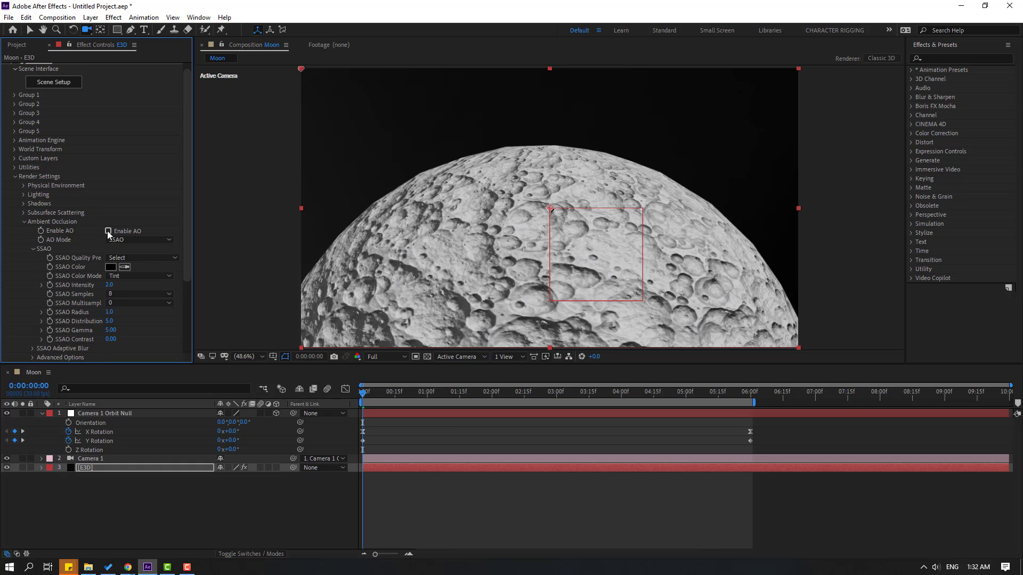
Enable ambient occlusion for deeper crater shadows
click(108, 231)
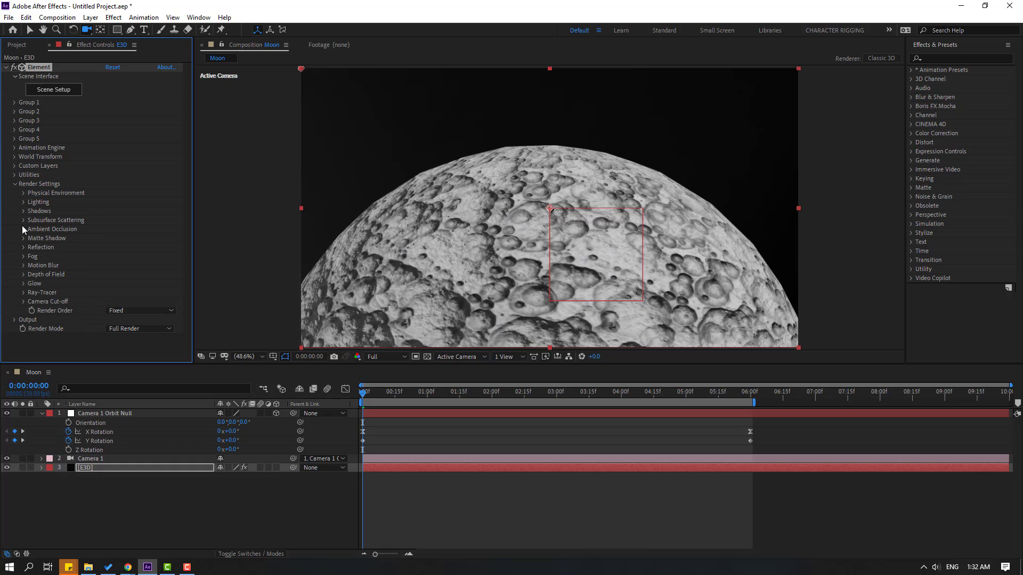
Set Add Lighting to the SSS preset and reopen the environment rotation, around 78° X, -9° Y
click(38, 202)
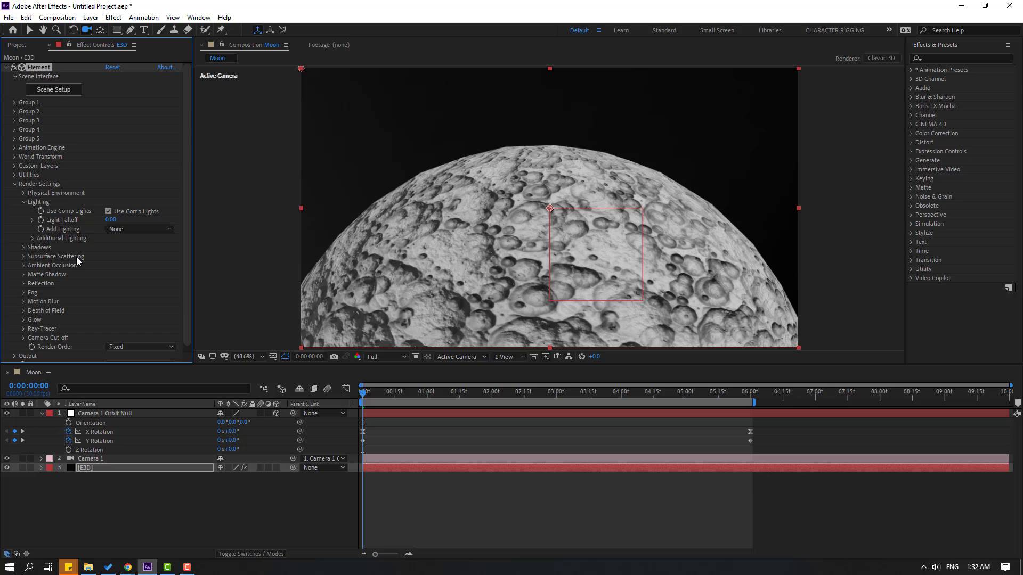
click(139, 229)
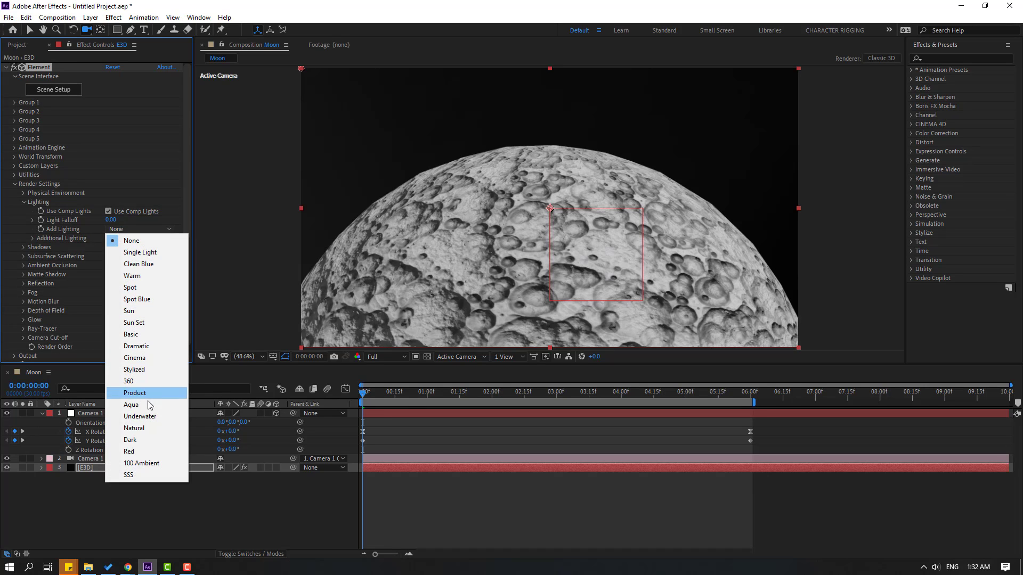
click(129, 474)
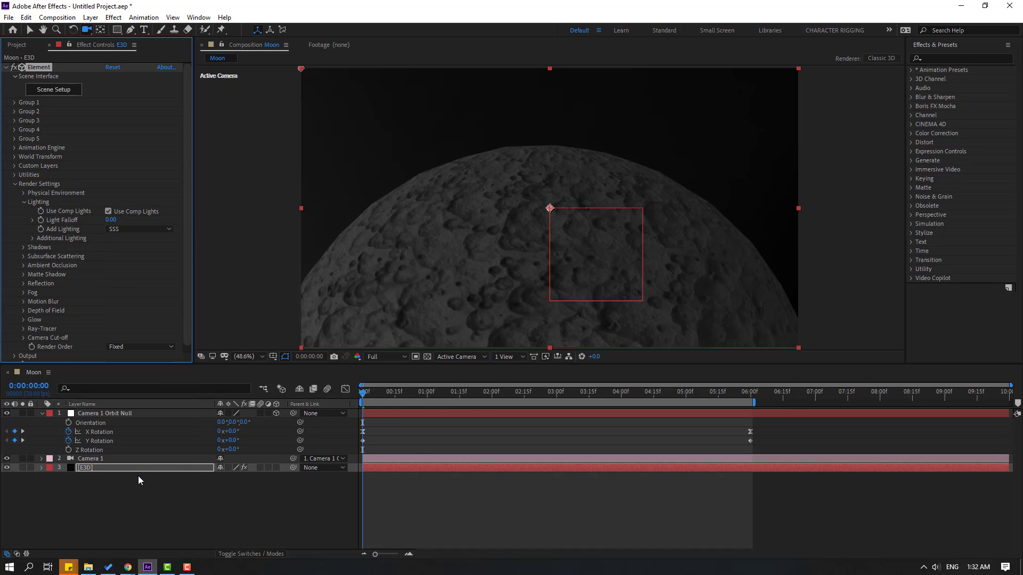
click(535, 391)
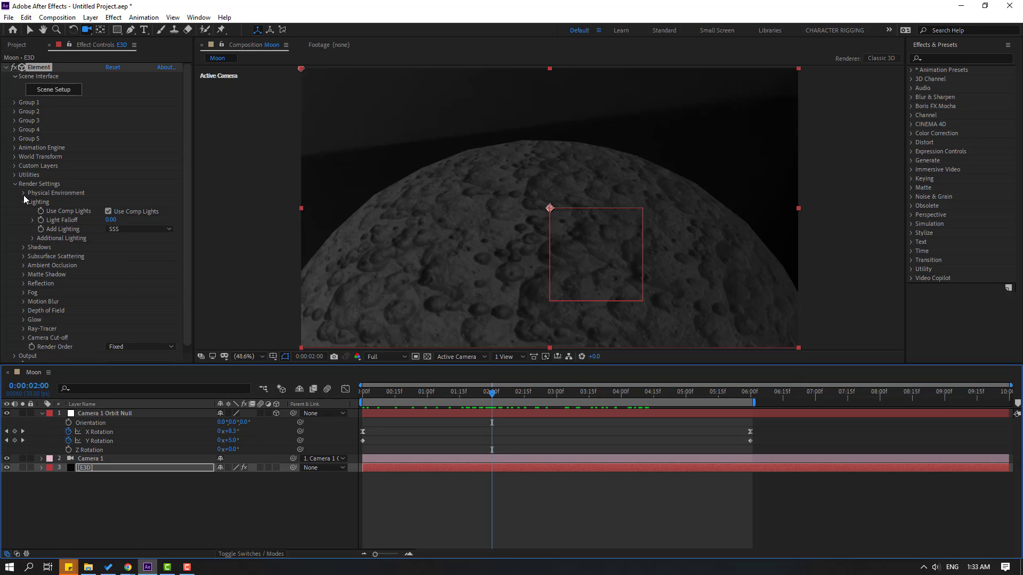
click(16, 193)
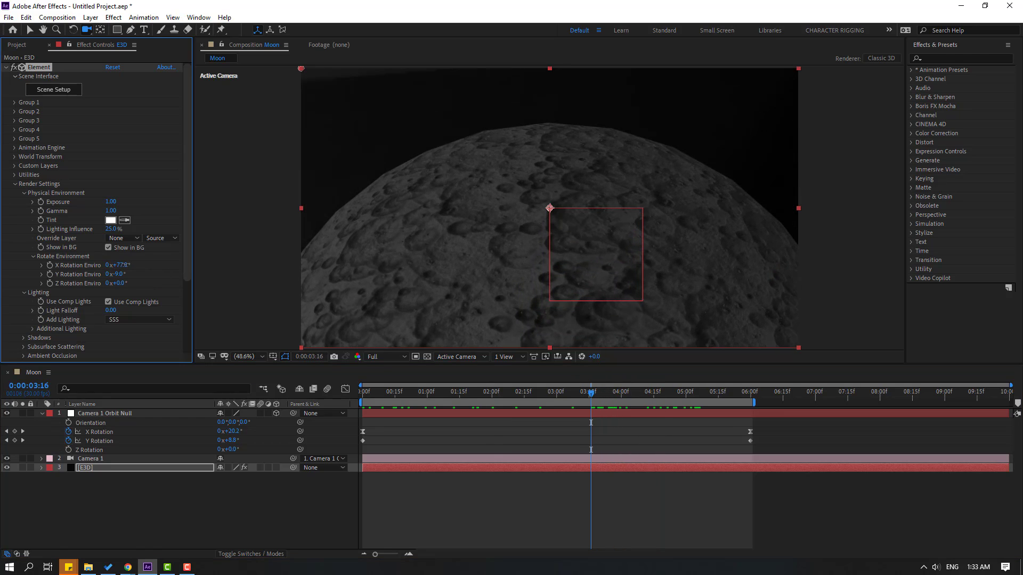
Scrub the orbit, rotate the environment to 96° X and -78° Y, and return to the Selection tool
click(408, 390)
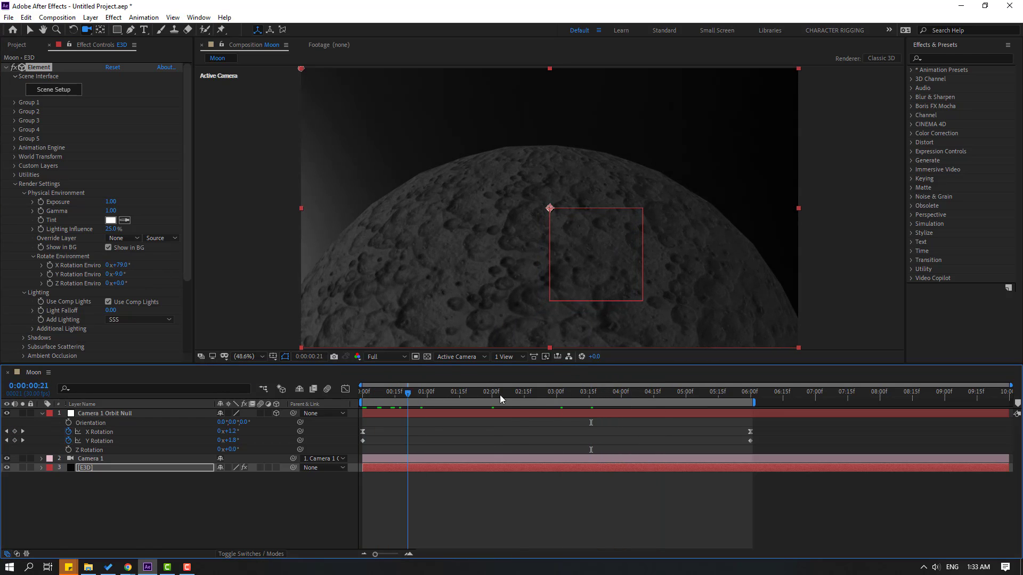
click(684, 391)
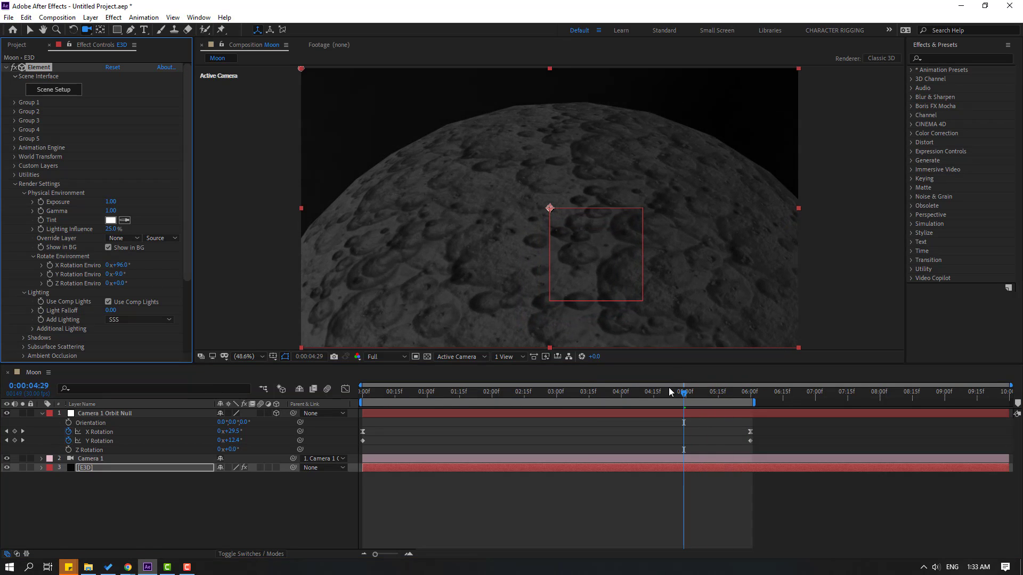
click(438, 391)
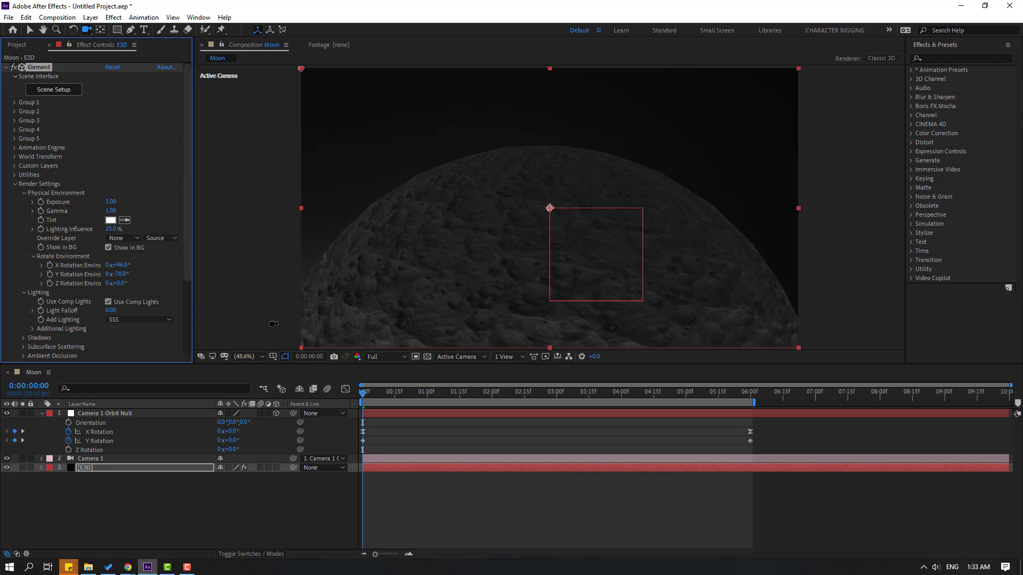
click(685, 391)
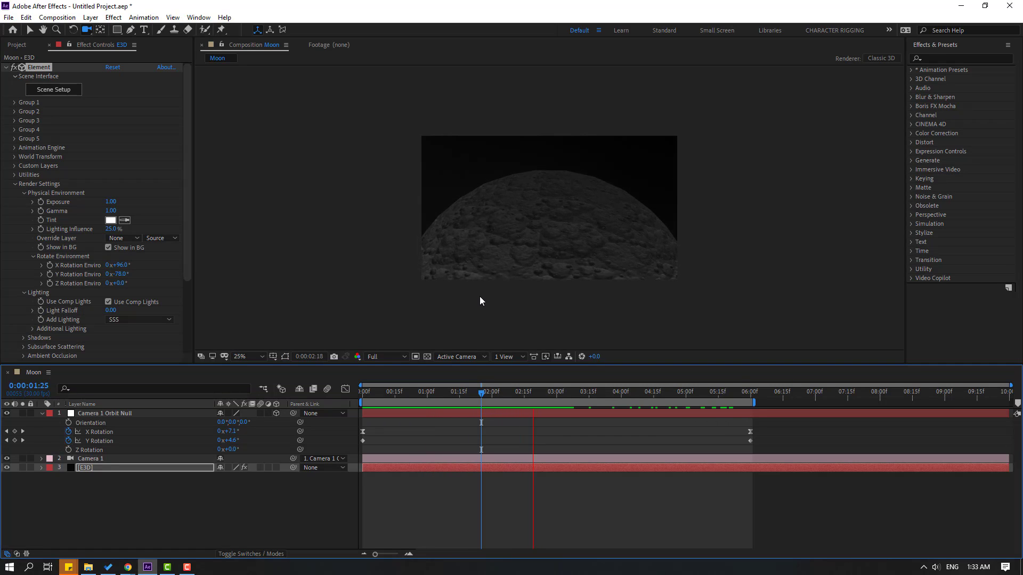
click(240, 356)
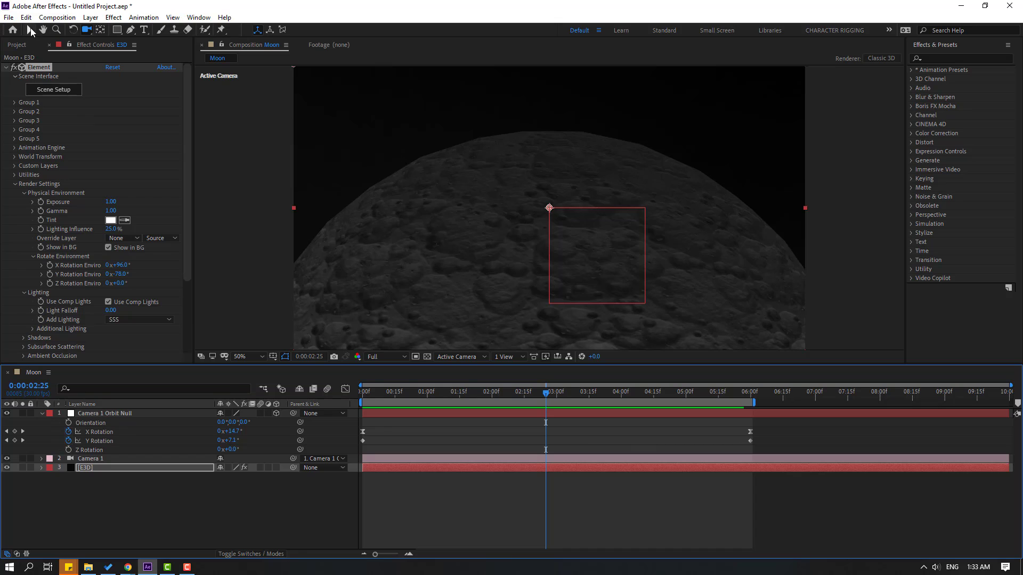
click(13, 30)
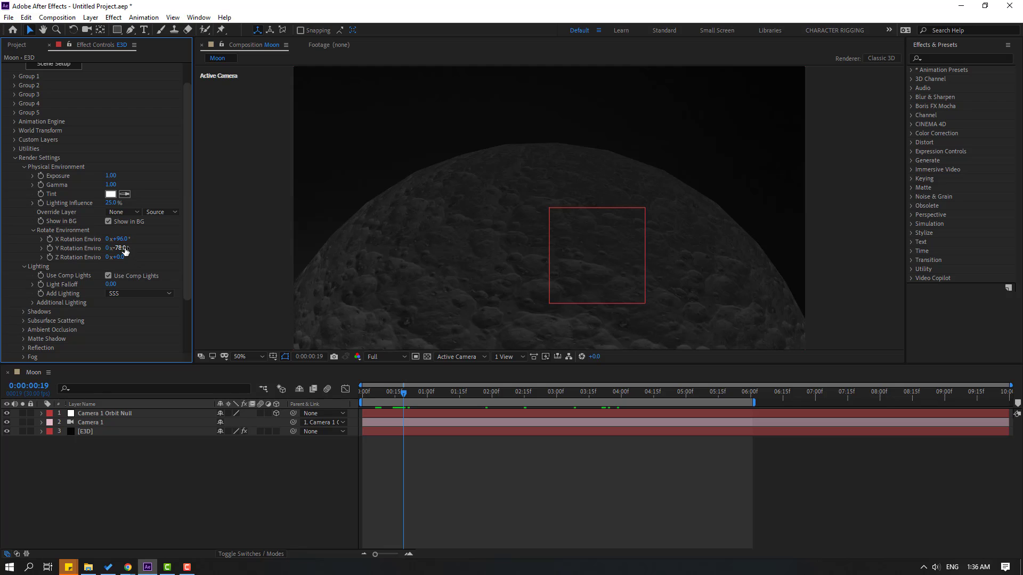
Zero the environment rotation on X, Y and Z and play back the finished orbit
double_click(118, 239)
text(0)
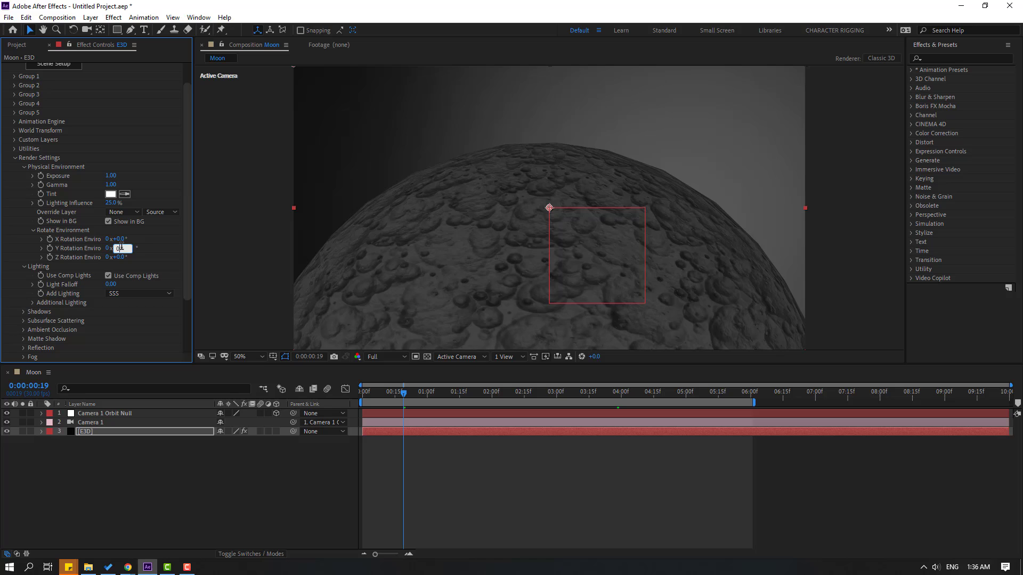
click(442, 391)
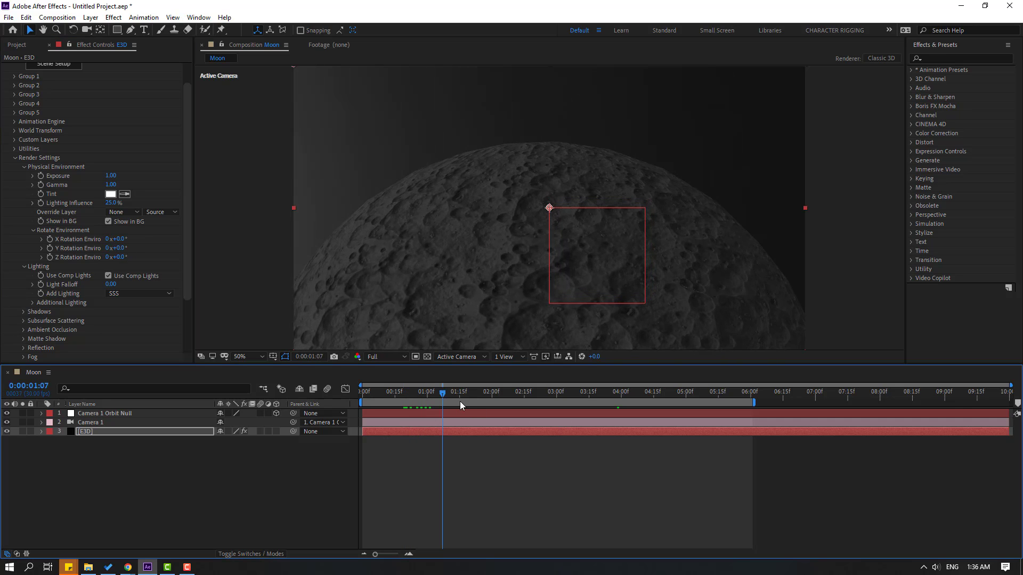
click(701, 391)
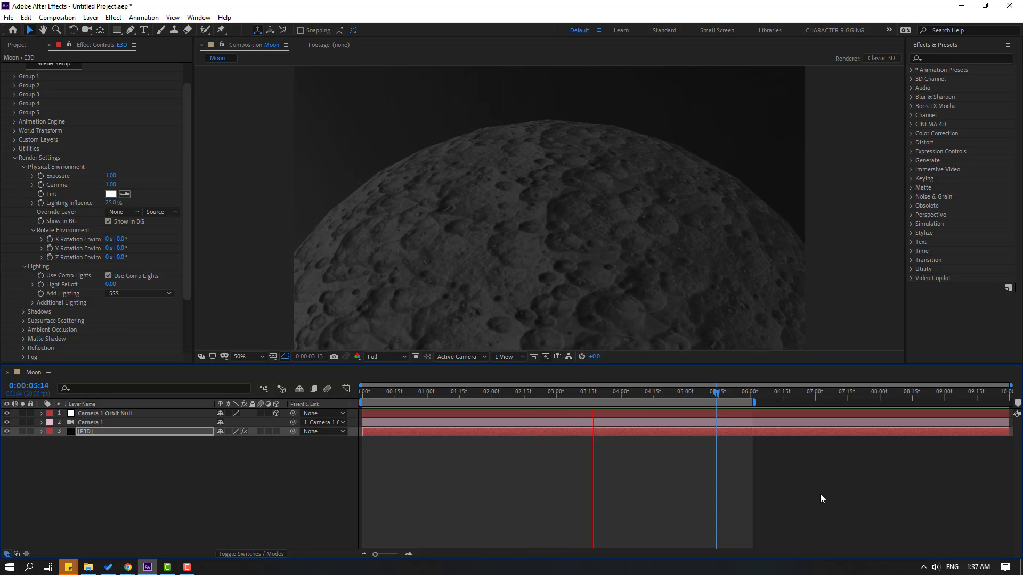
click(717, 391)
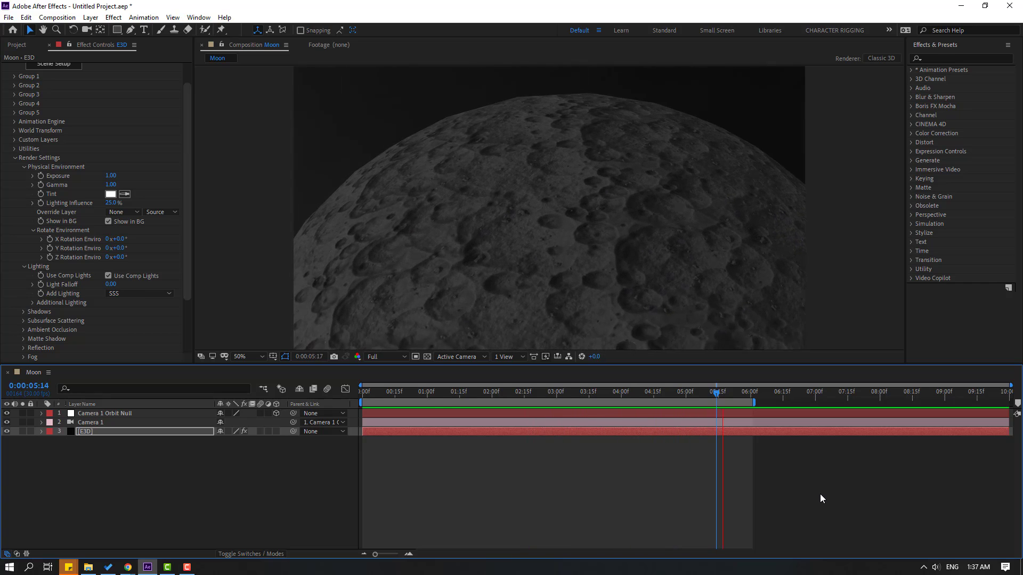